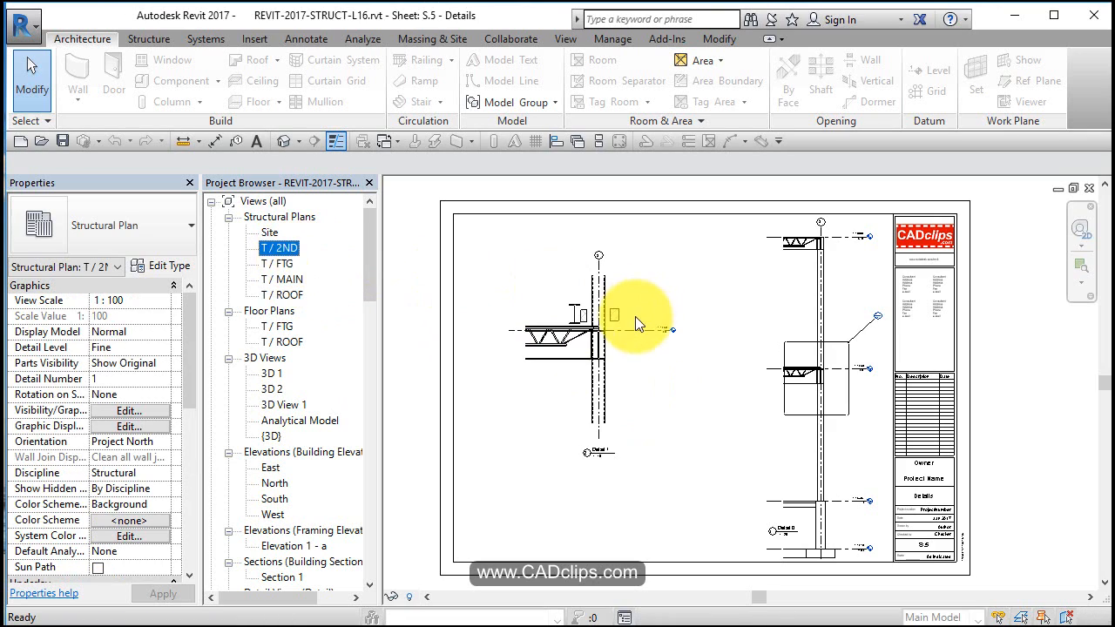
# Step: Open the T / 2ND structural plan from the Project Browser
pyautogui.doubleClick(279, 248)
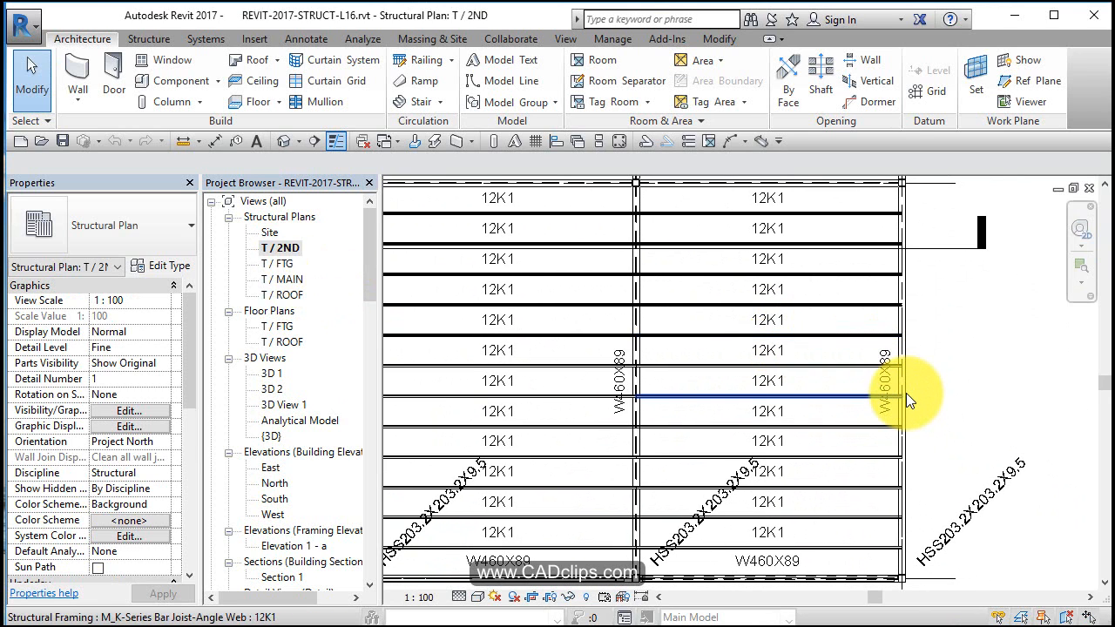
pyautogui.moveTo(909, 401)
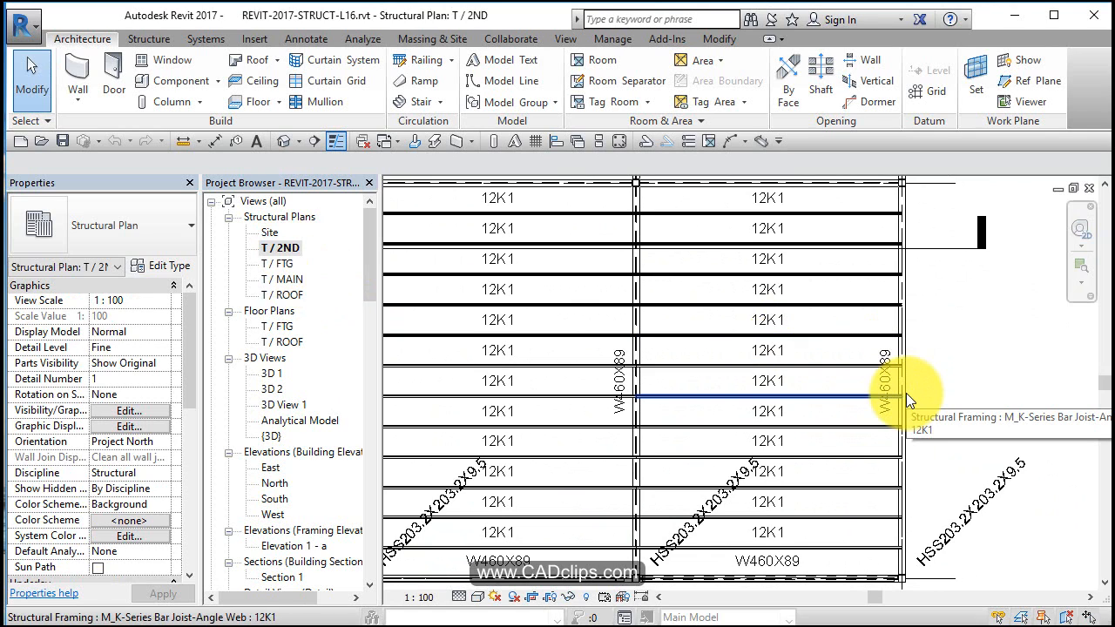
pyautogui.moveTo(1002, 373)
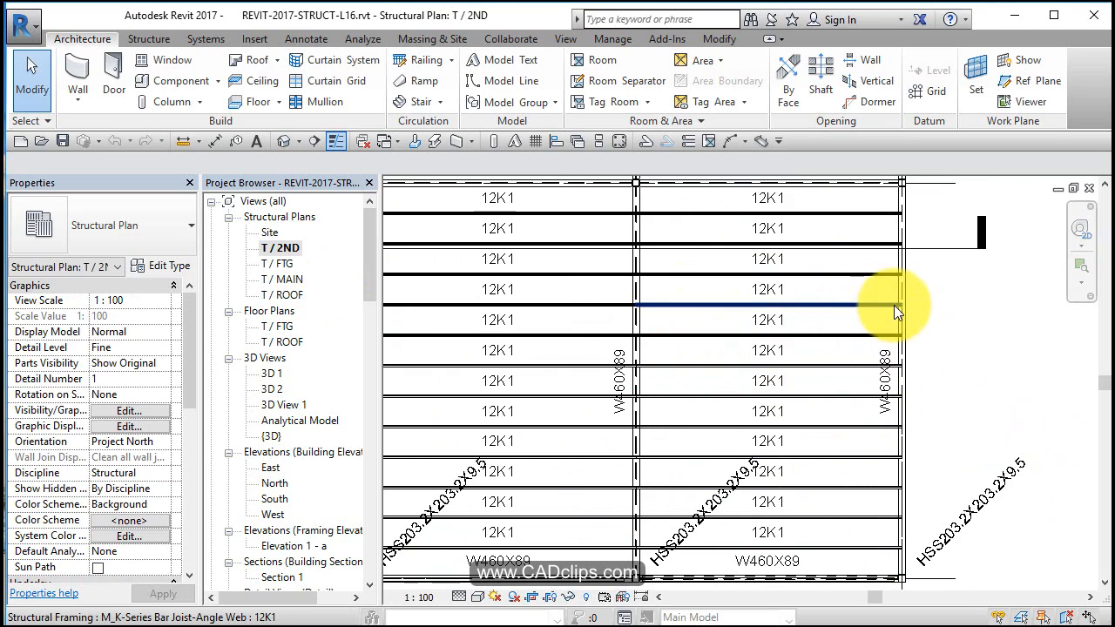
pyautogui.moveTo(906, 327)
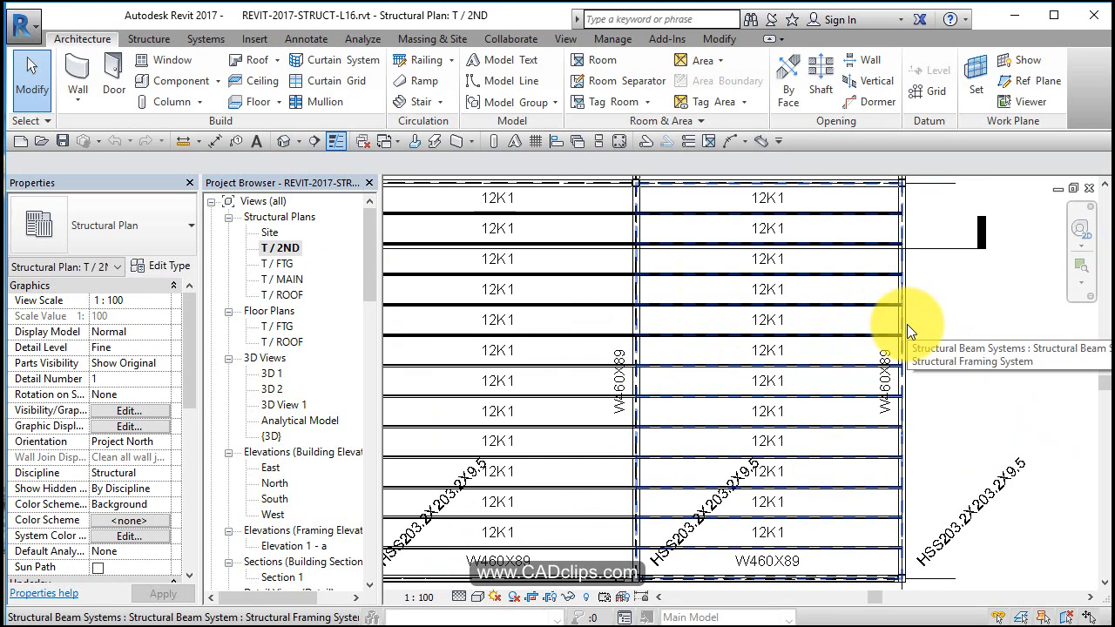
pyautogui.moveTo(910, 331)
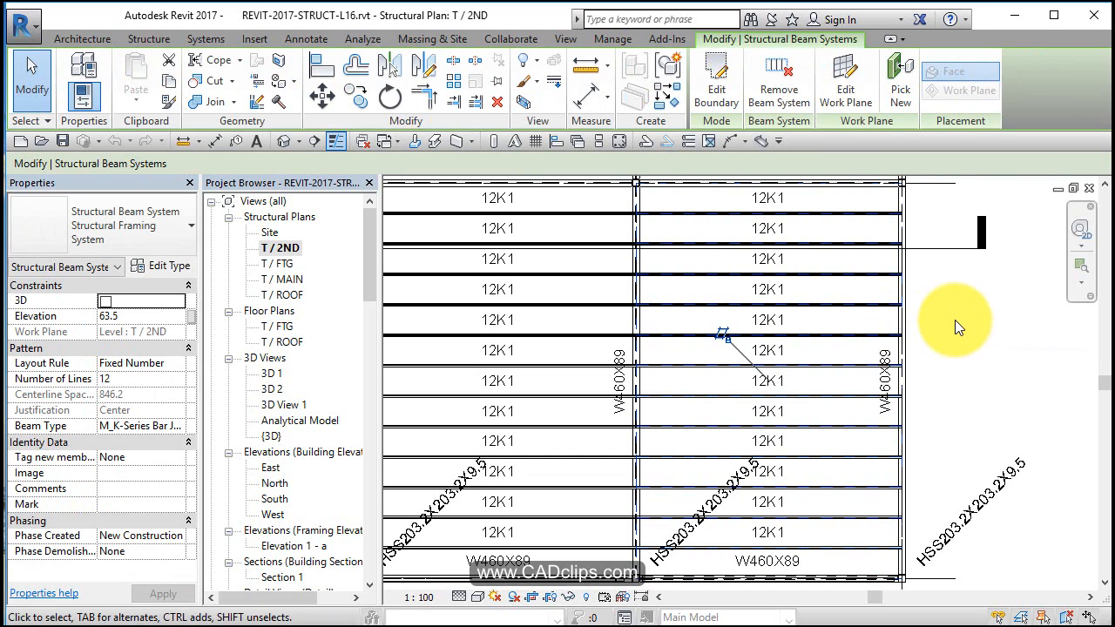
# Step: Edit the beam system boundary, sketch a 3400 x 4200 opening rectangle and move it higher in the bay
pyautogui.click(715, 79)
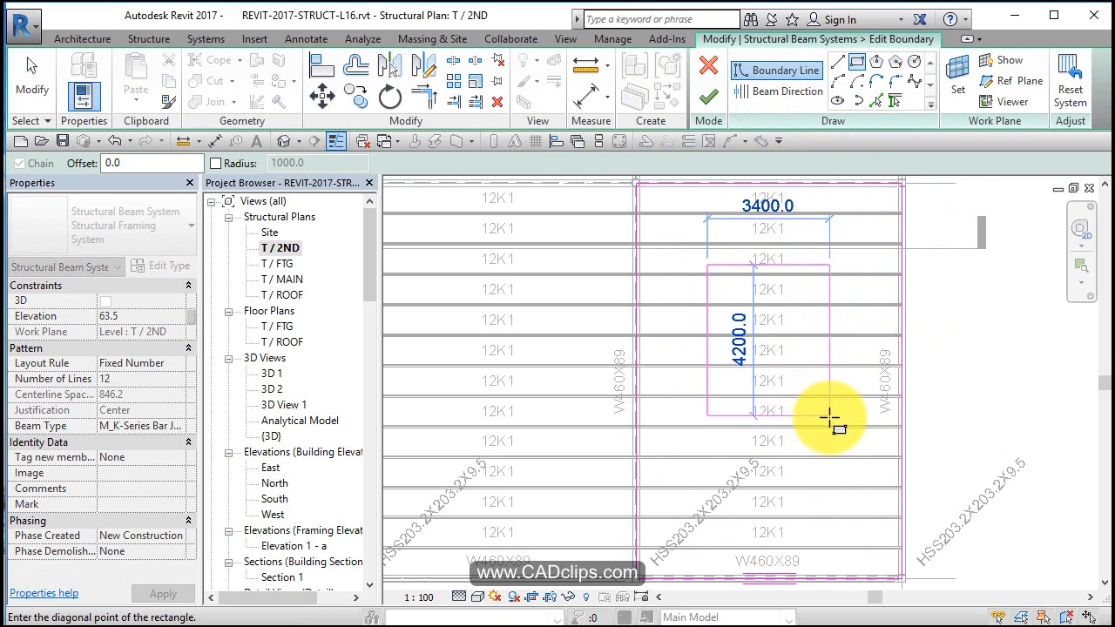
pyautogui.click(828, 419)
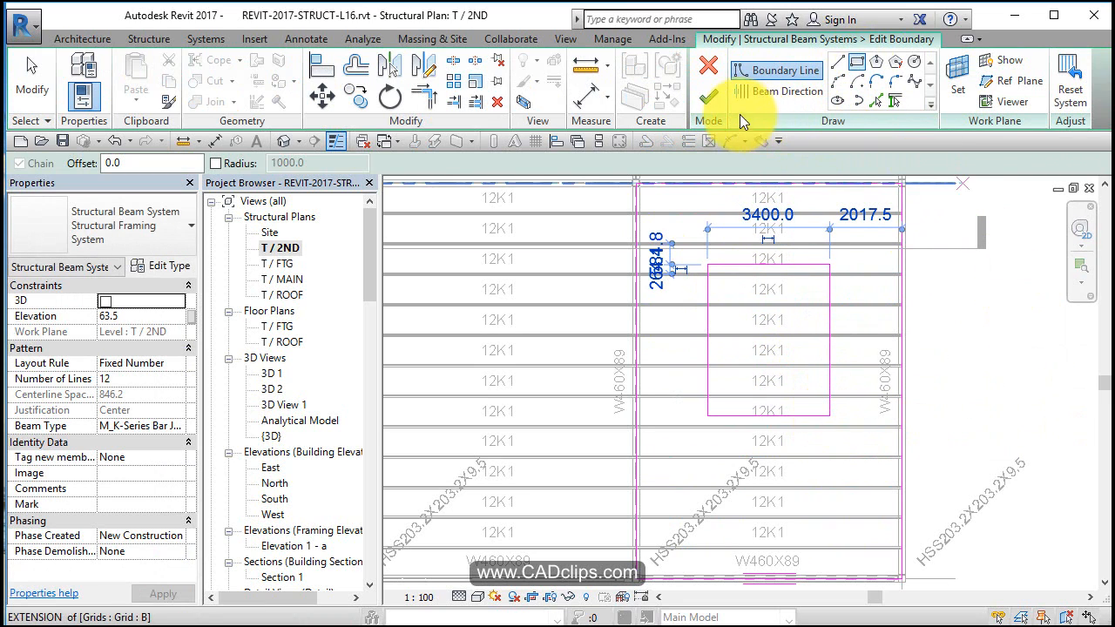
pyautogui.click(707, 91)
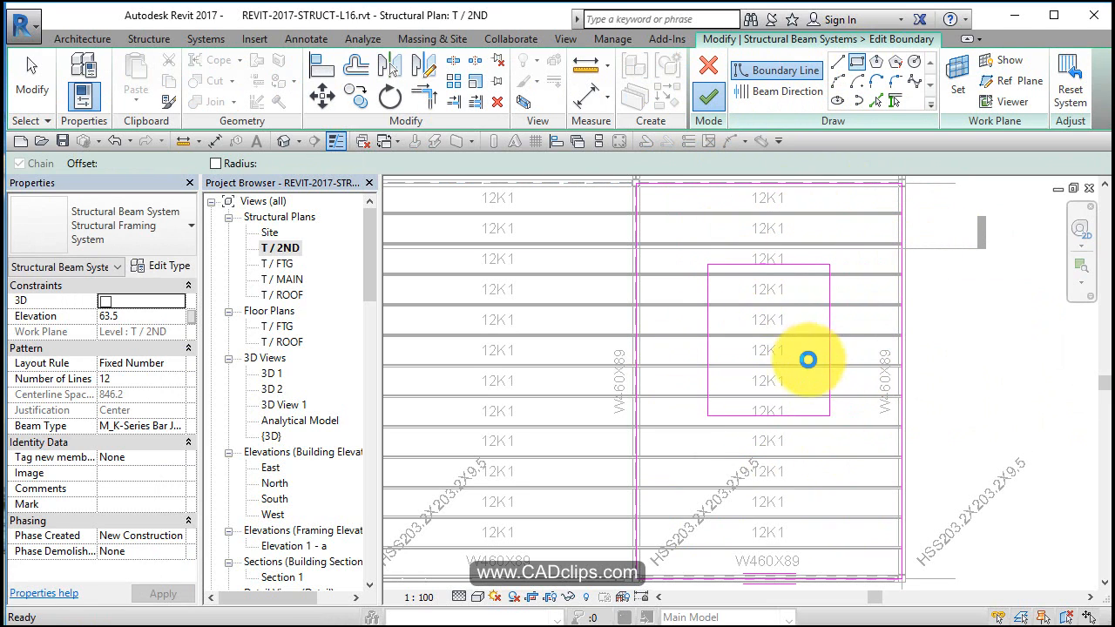
pyautogui.moveTo(837, 277)
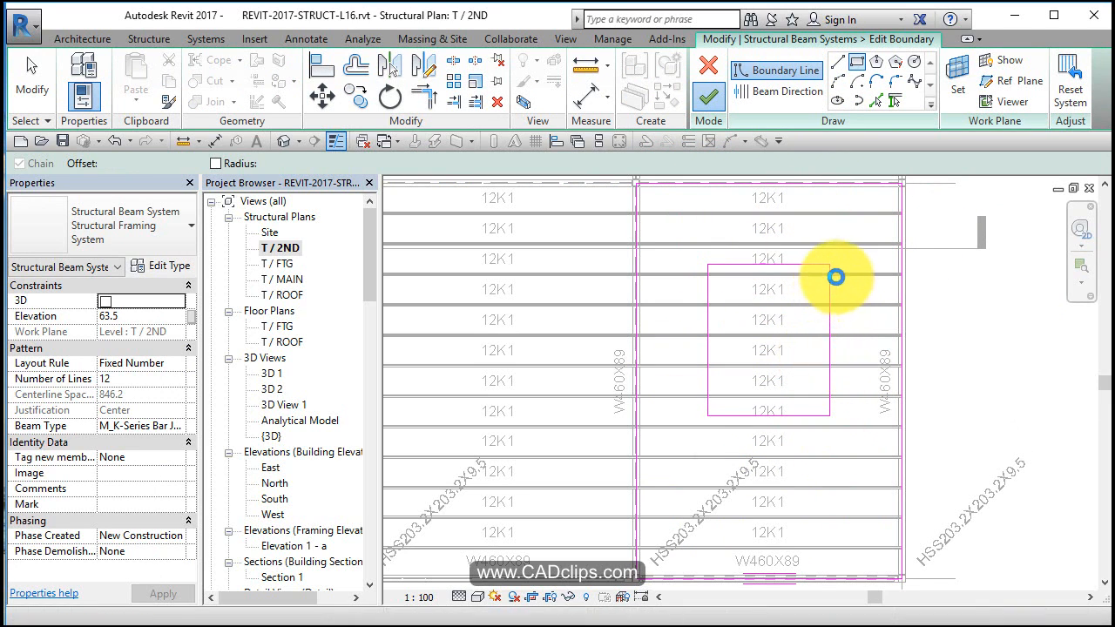
pyautogui.click(830, 277)
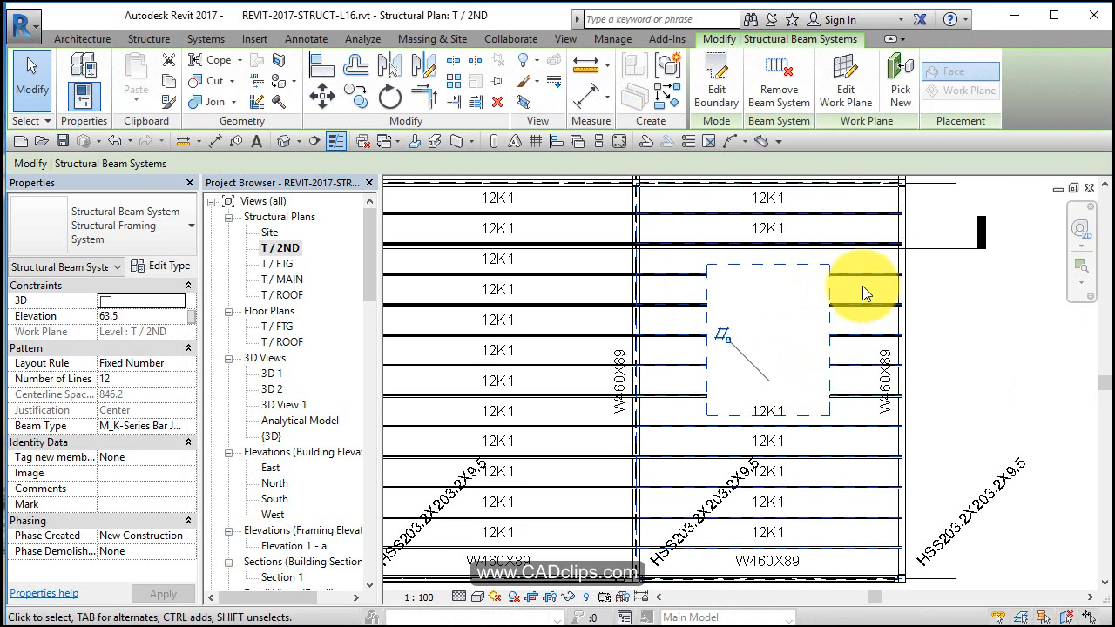
pyautogui.moveTo(865, 287)
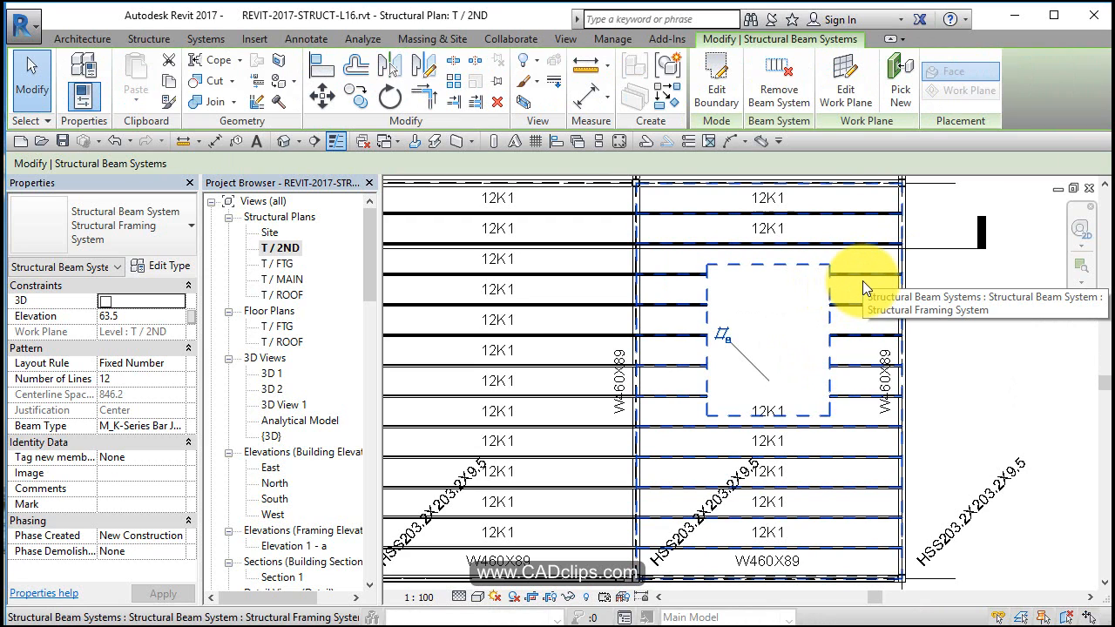
pyautogui.moveTo(892, 276)
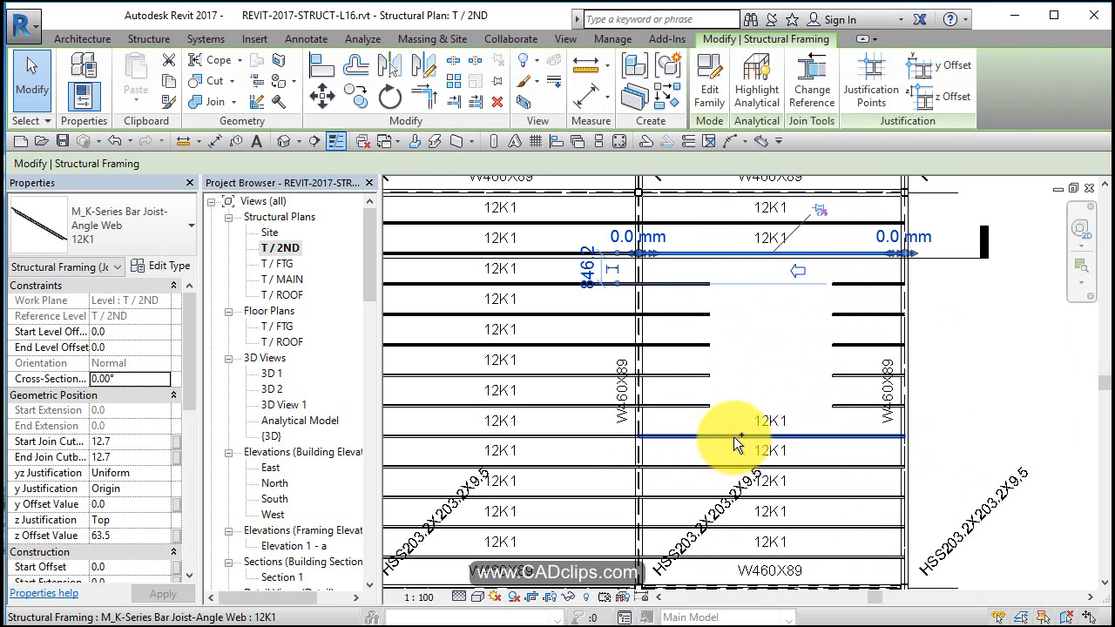
# Step: Select both opening-edge joists and switch them to M_W-Wide Flange W410X46.1
pyautogui.click(735, 435)
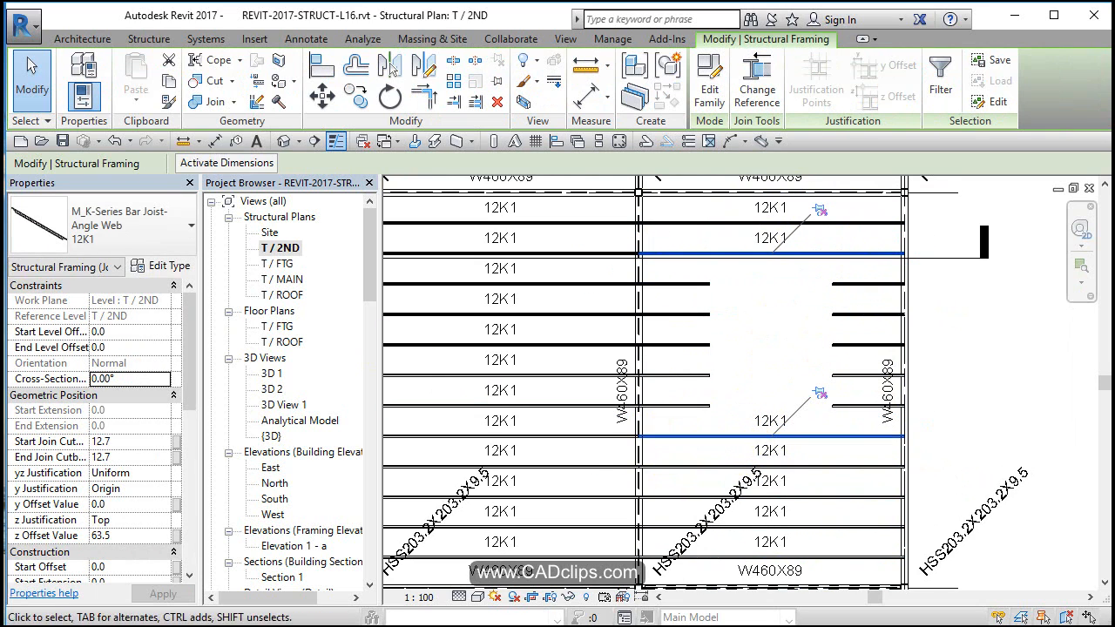
pyautogui.click(165, 232)
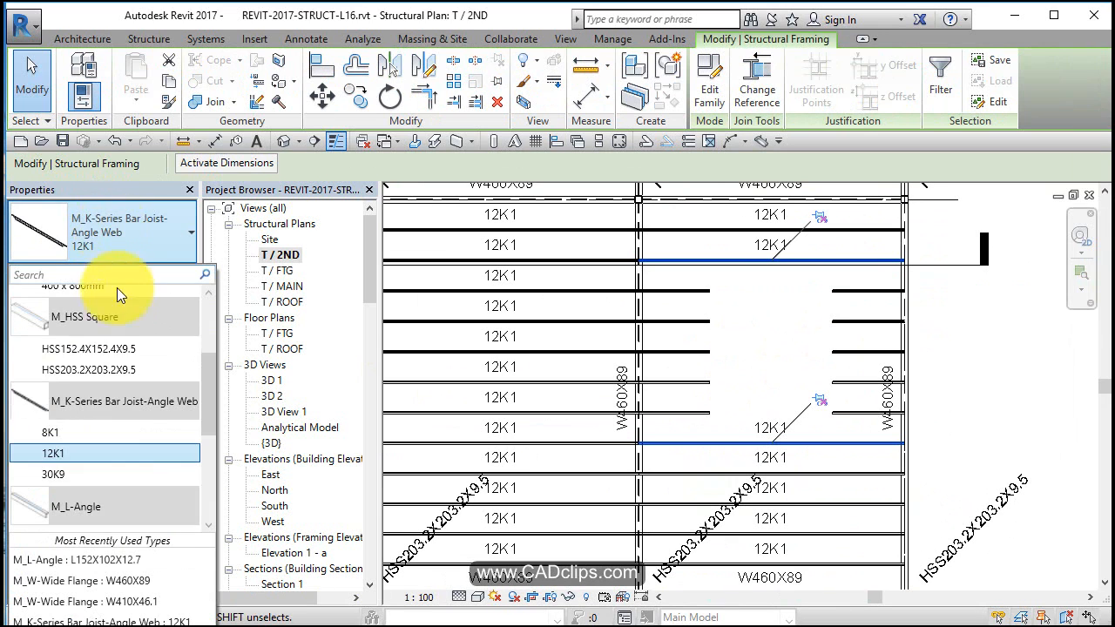
pyautogui.scroll(-3)
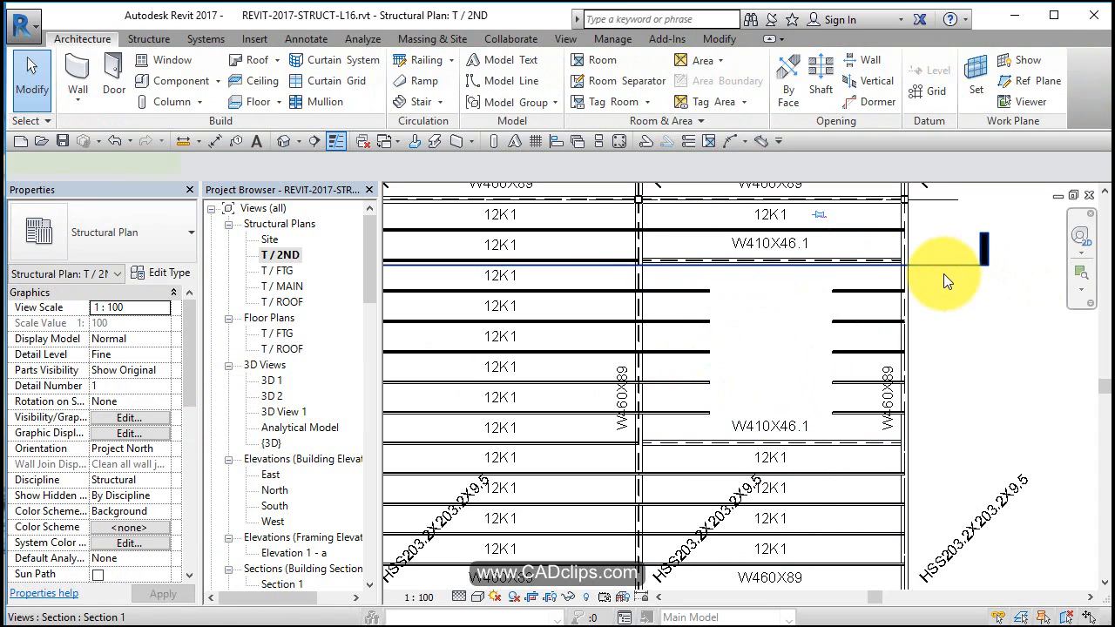
# Step: Create Similar from a W410X46.1 beam and draw beams along both side edges of the opening
pyautogui.click(983, 226)
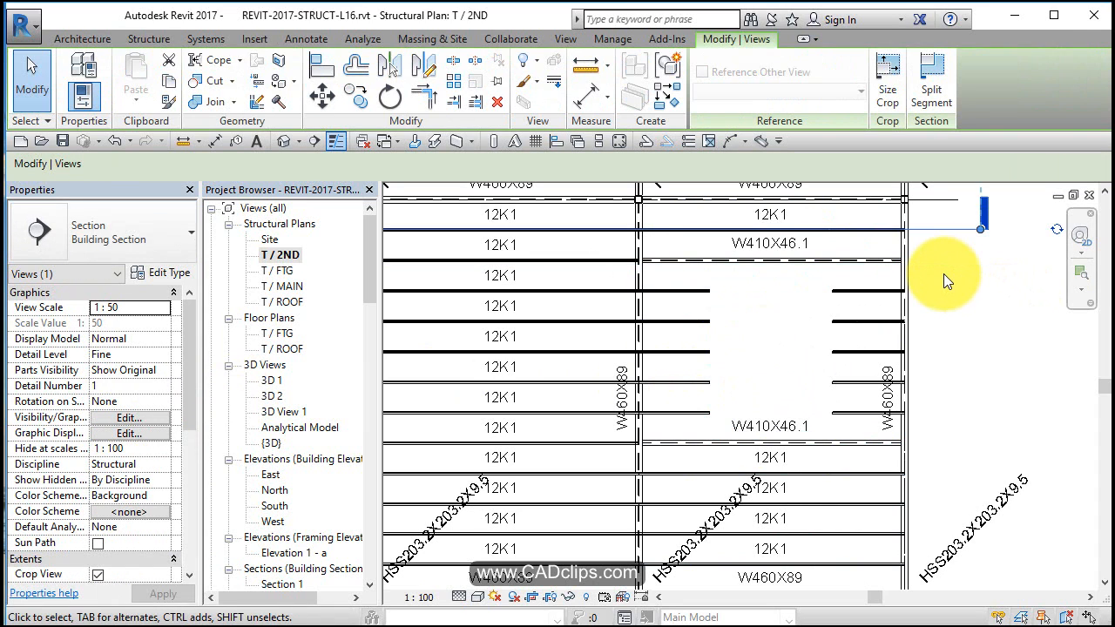
pyautogui.click(770, 262)
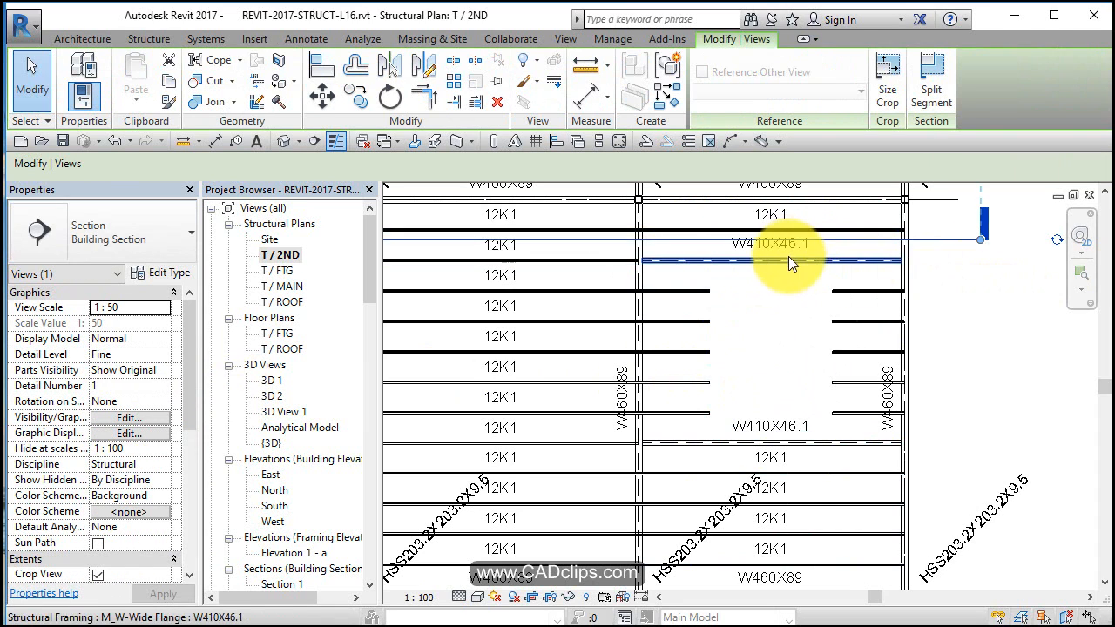
pyautogui.click(788, 261)
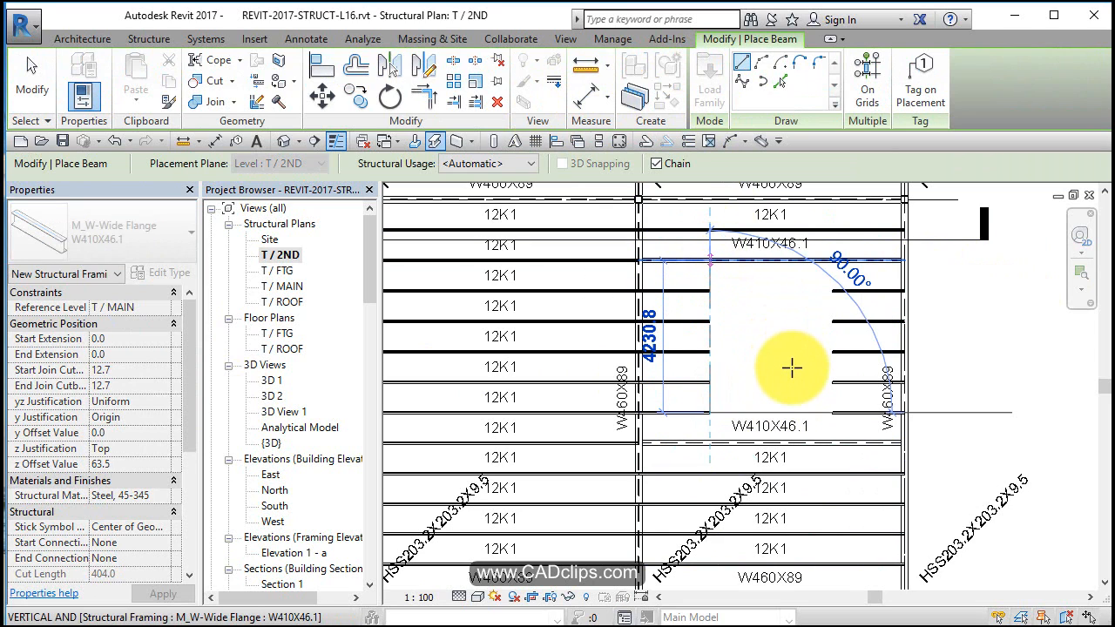
pyautogui.click(840, 394)
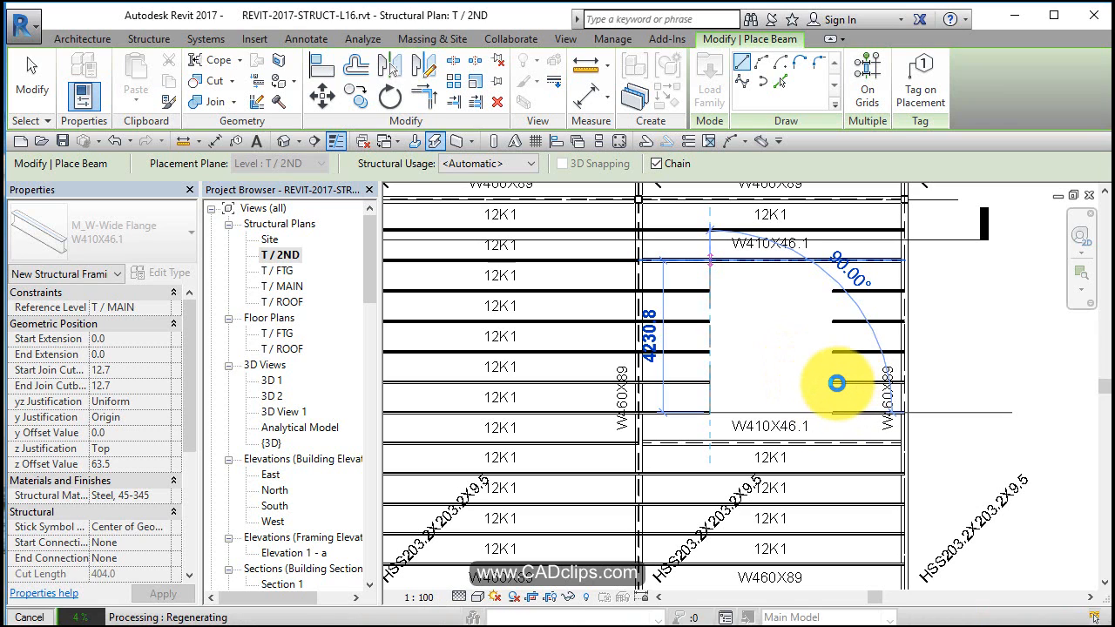
pyautogui.moveTo(828, 334)
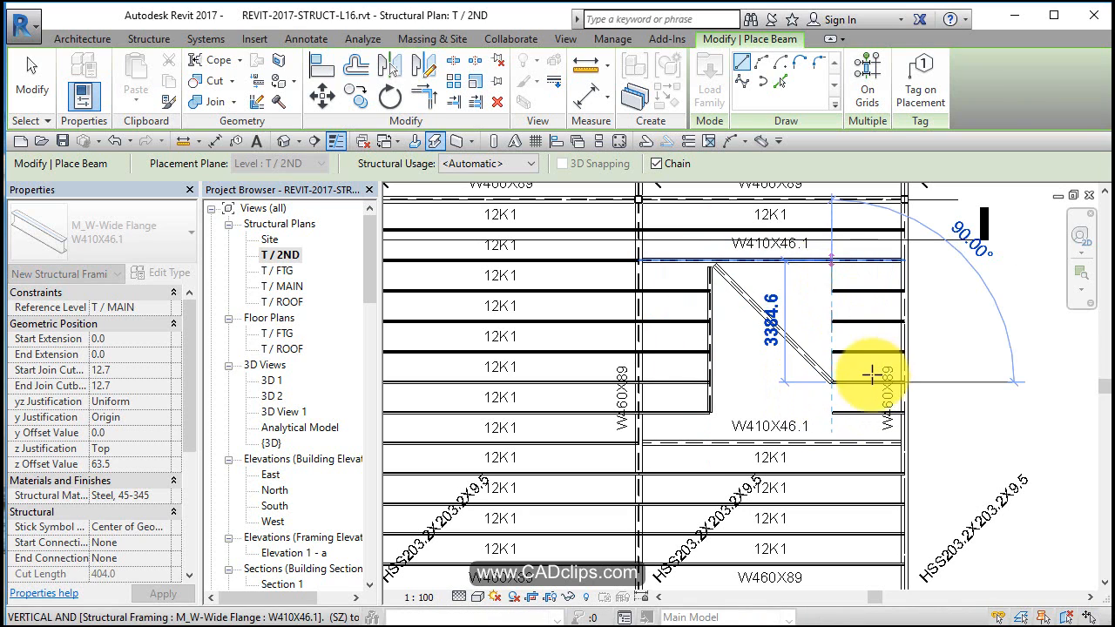
pyautogui.click(764, 375)
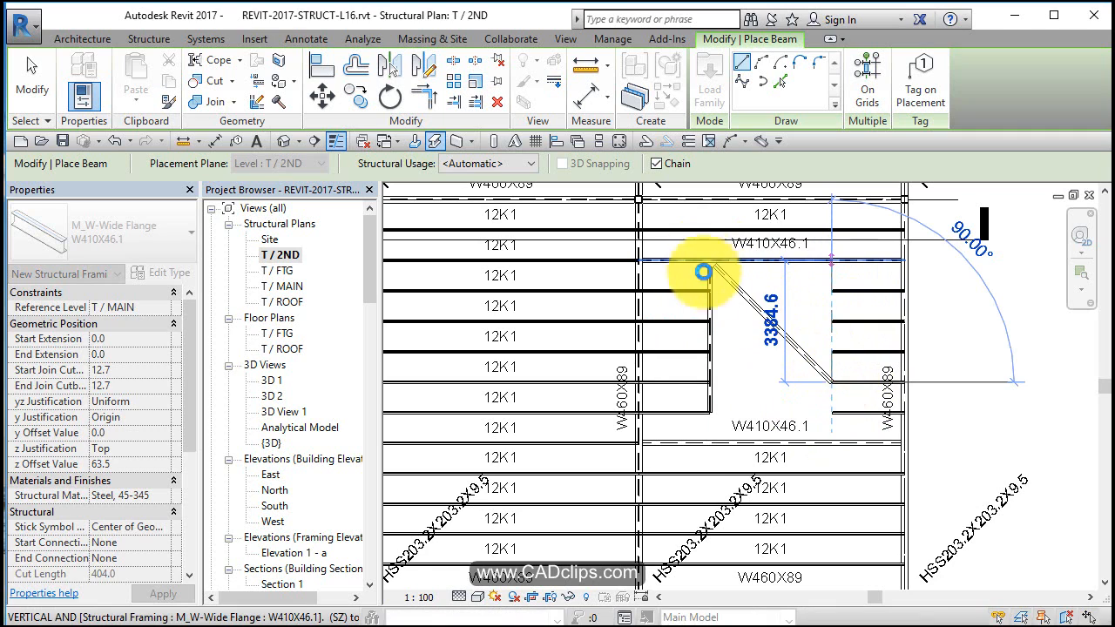
pyautogui.click(812, 364)
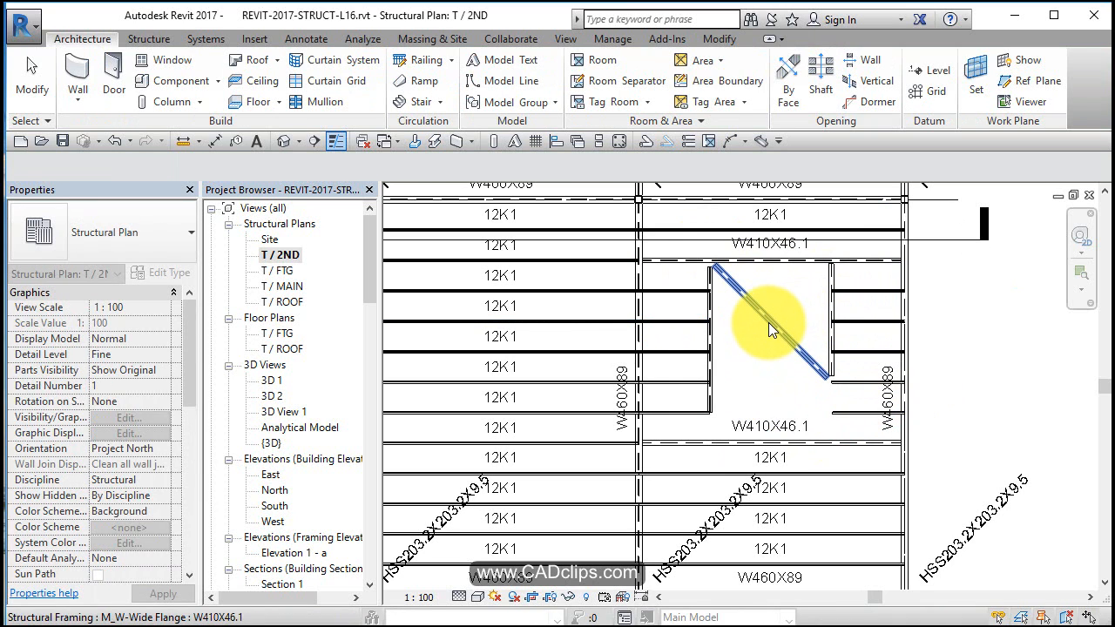
# Step: Delete the stray diagonal beam left from placement
pyautogui.click(767, 328)
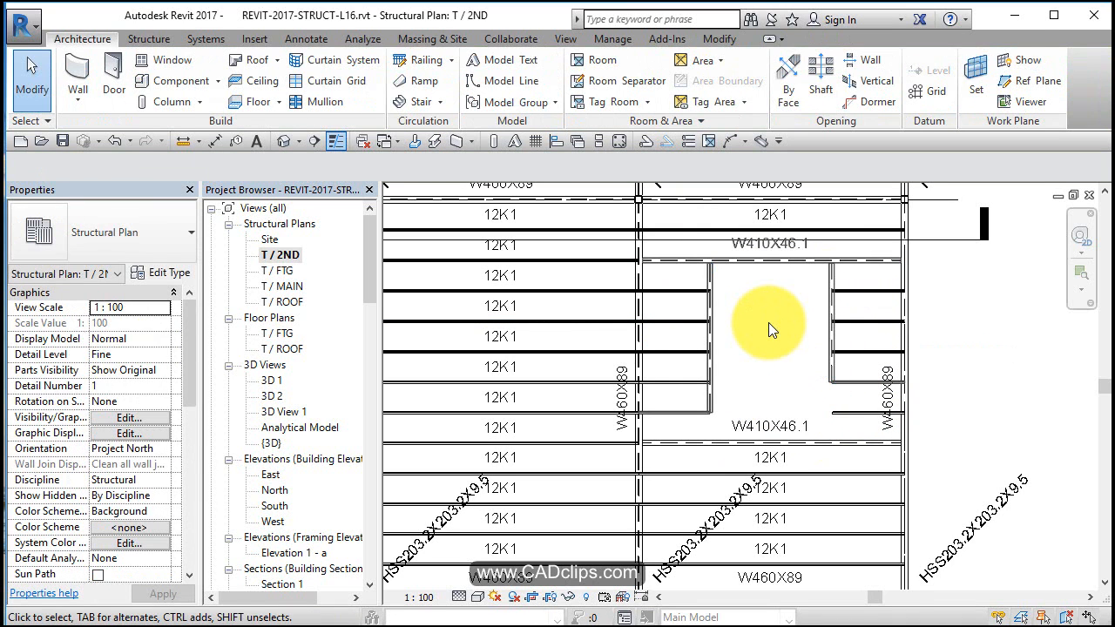
pyautogui.click(770, 243)
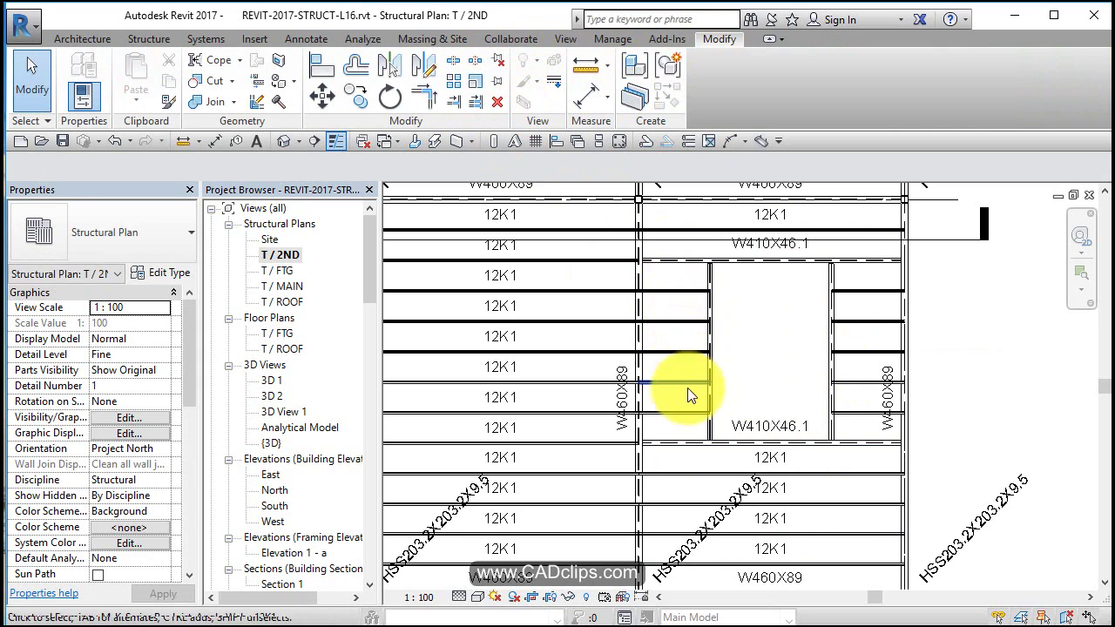
pyautogui.moveTo(758, 401)
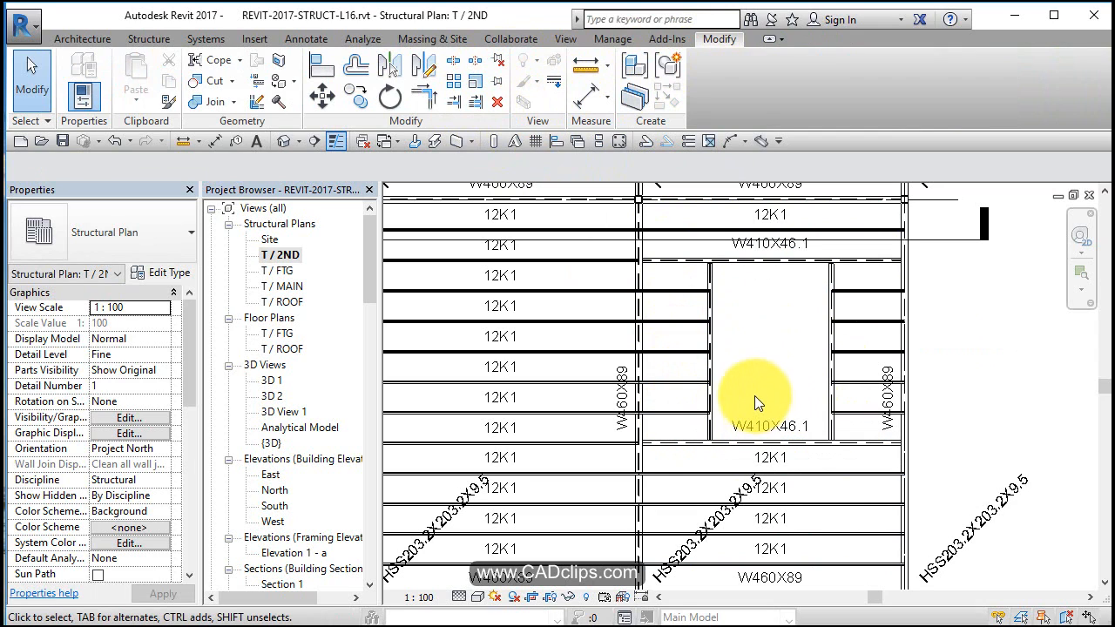
pyautogui.moveTo(805, 327)
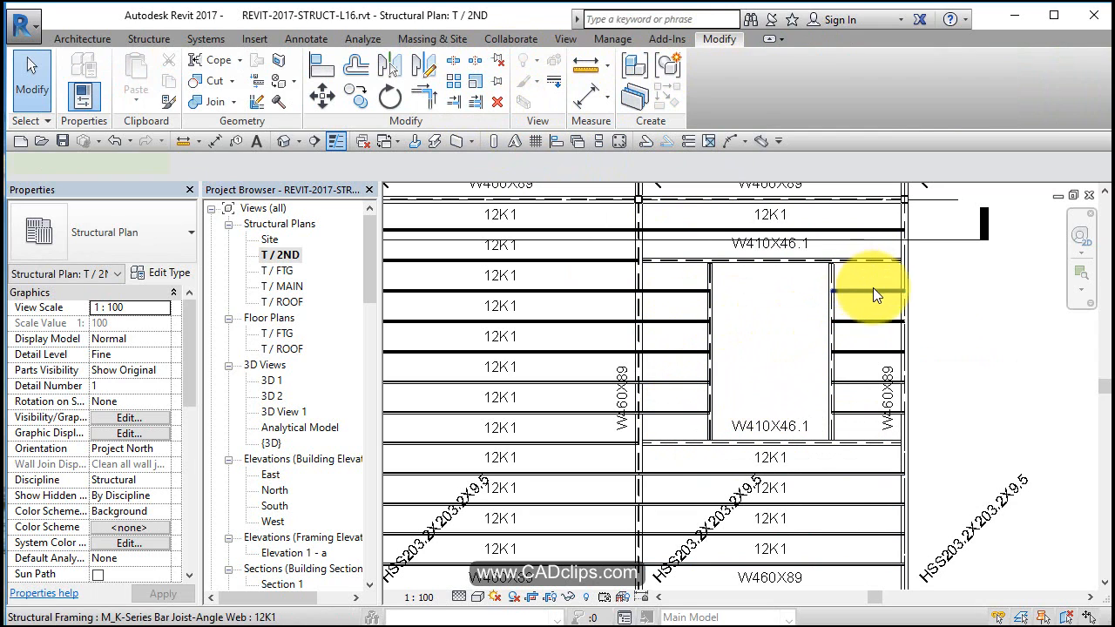
# Step: Change the short joist beside the opening to an M_C-Channel C310X45
pyautogui.click(871, 287)
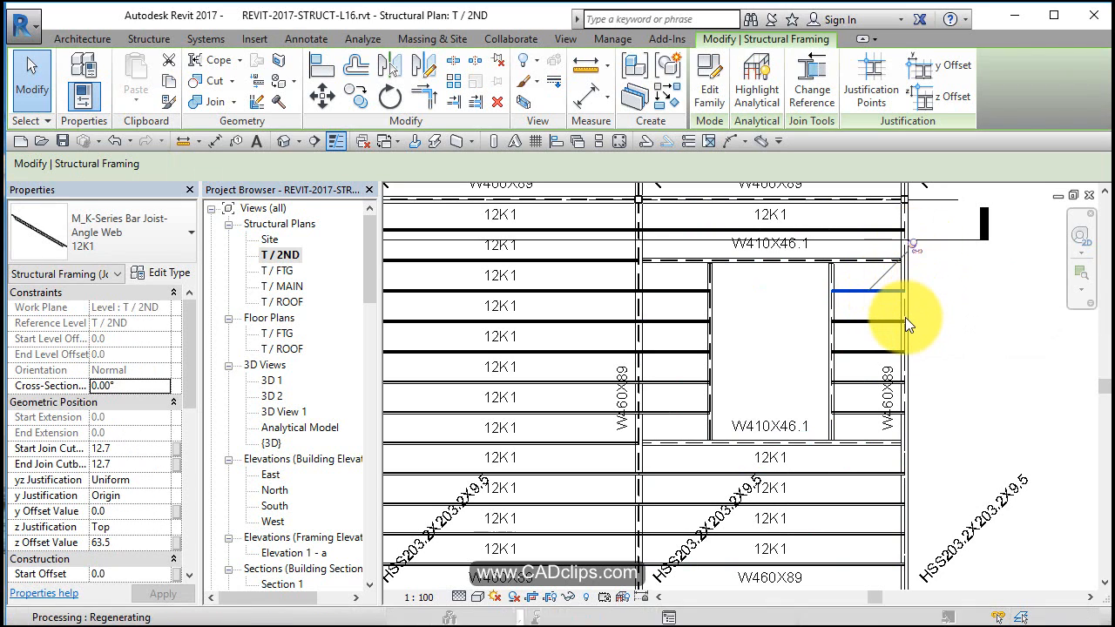
pyautogui.click(868, 310)
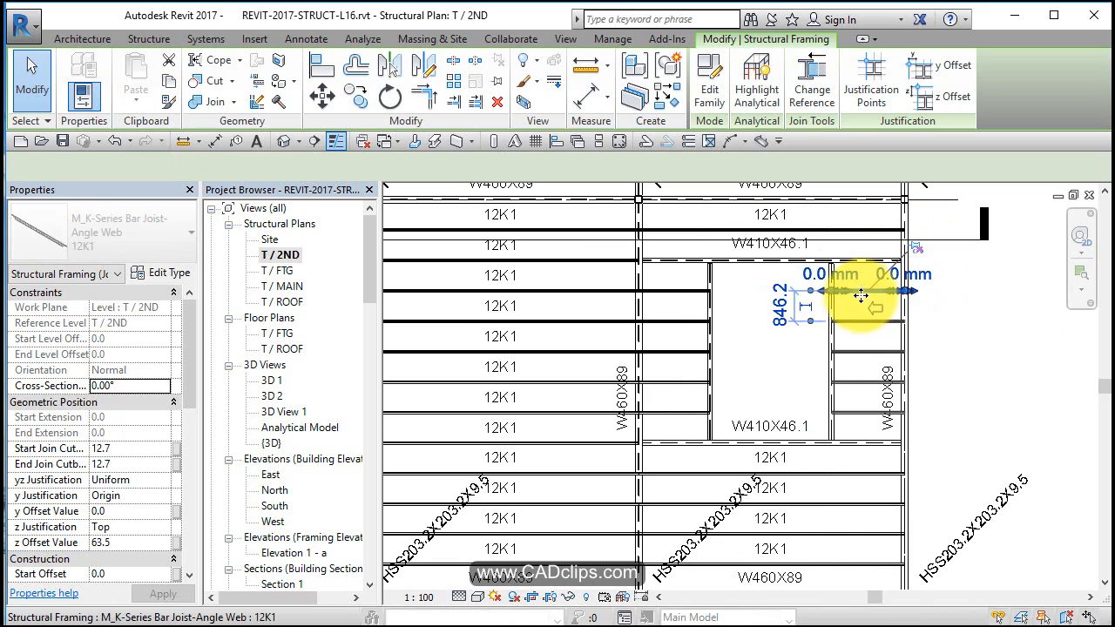
pyautogui.click(181, 232)
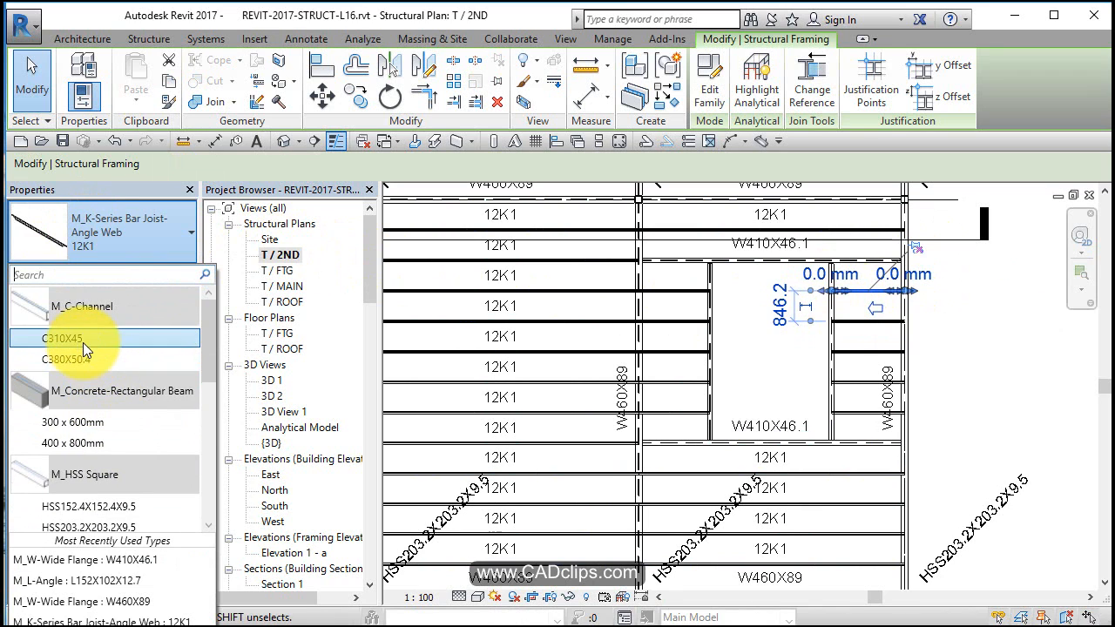
pyautogui.click(61, 338)
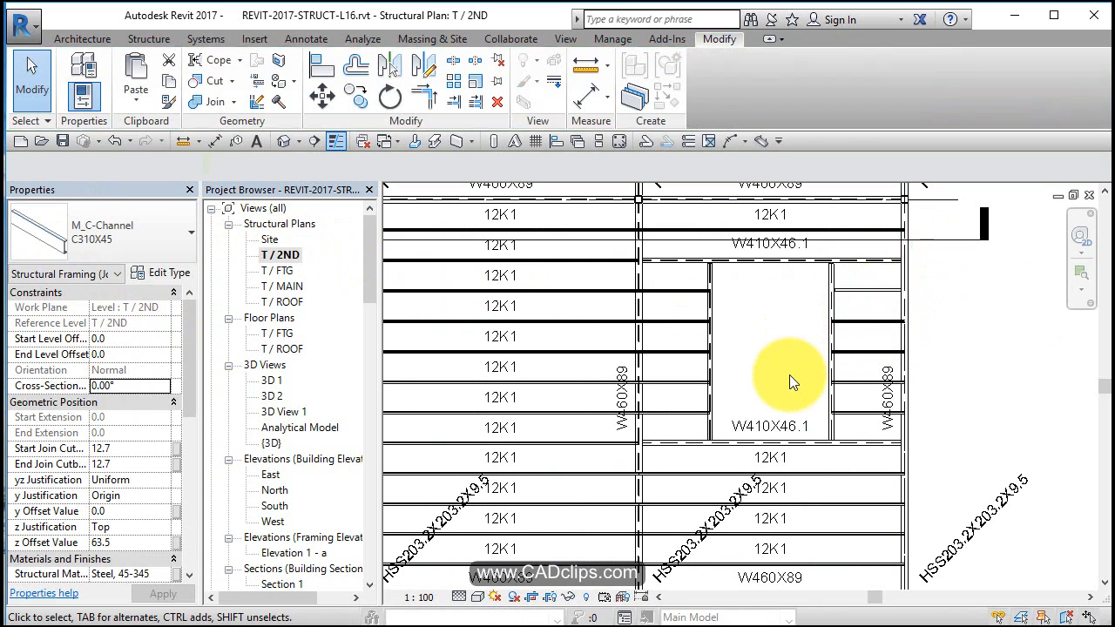
pyautogui.click(732, 293)
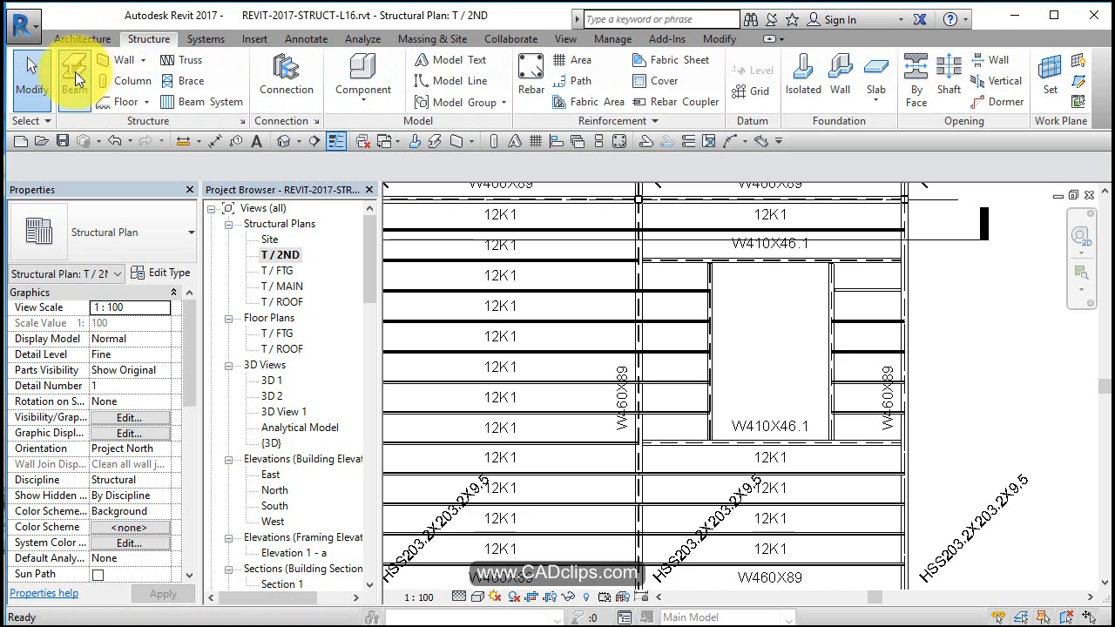
# Step: Place C380X50.4 channel beams diagonally across the opening's corners
pyautogui.click(73, 78)
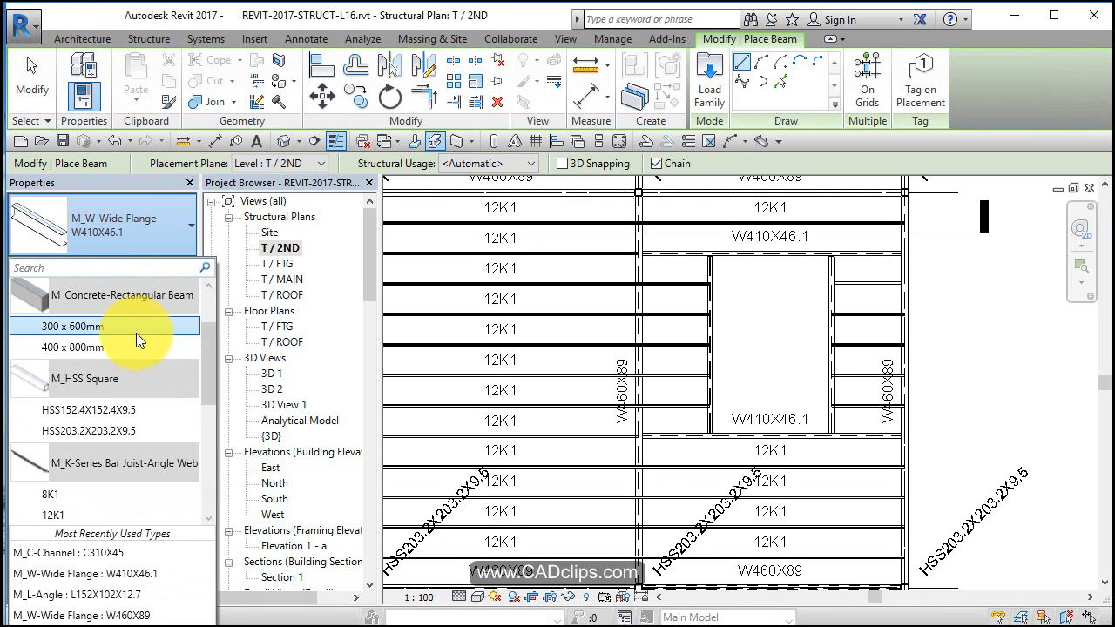
pyautogui.scroll(3)
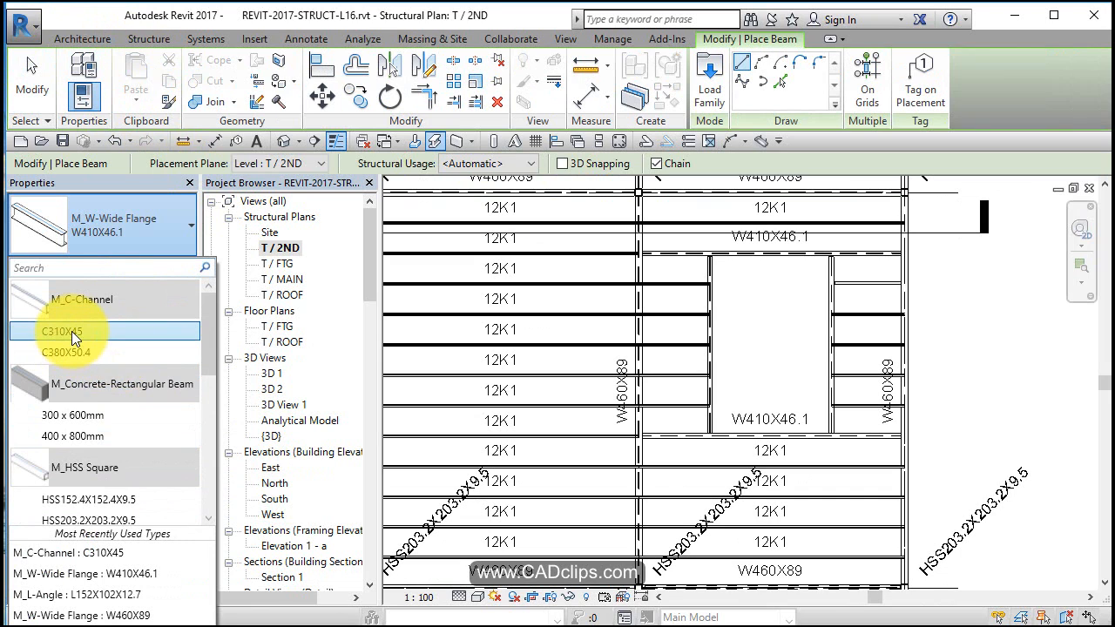
pyautogui.click(69, 352)
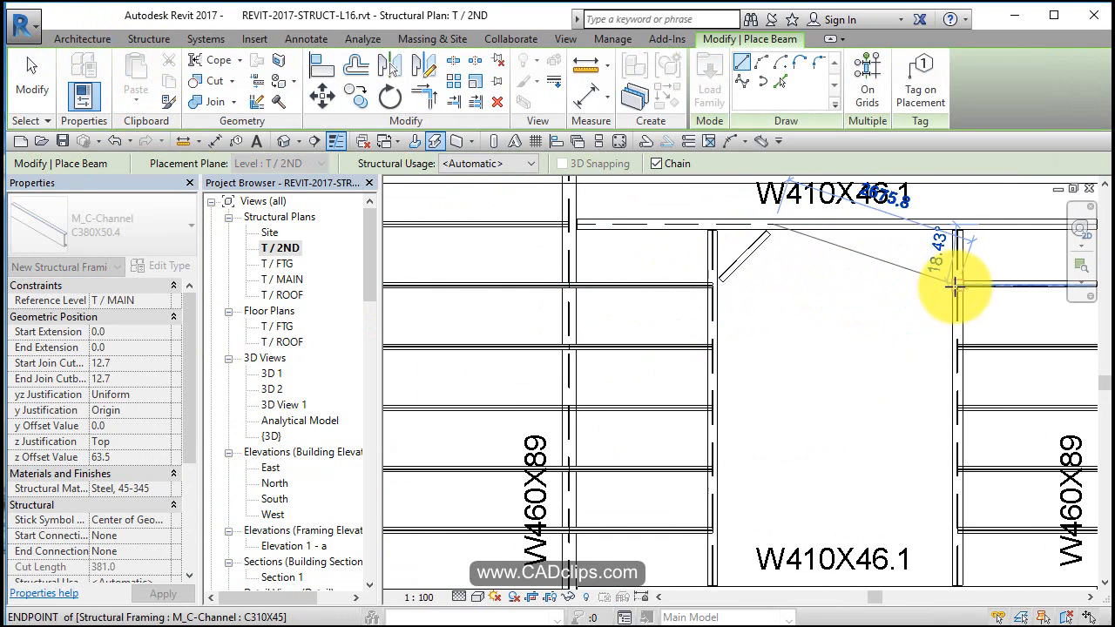
pyautogui.moveTo(902, 227)
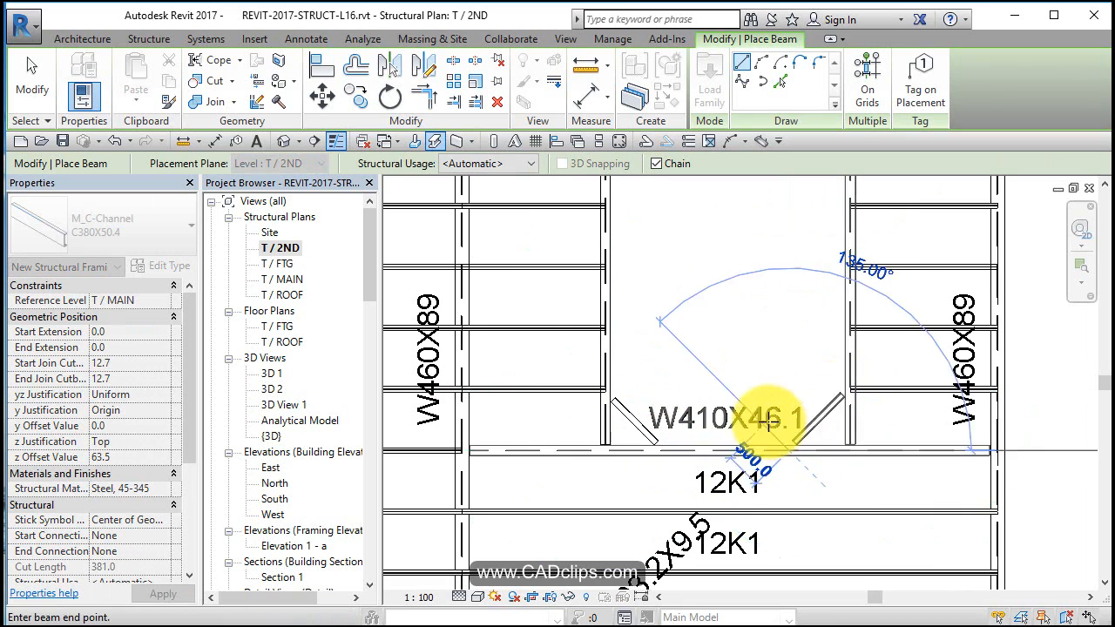
pyautogui.press('Escape')
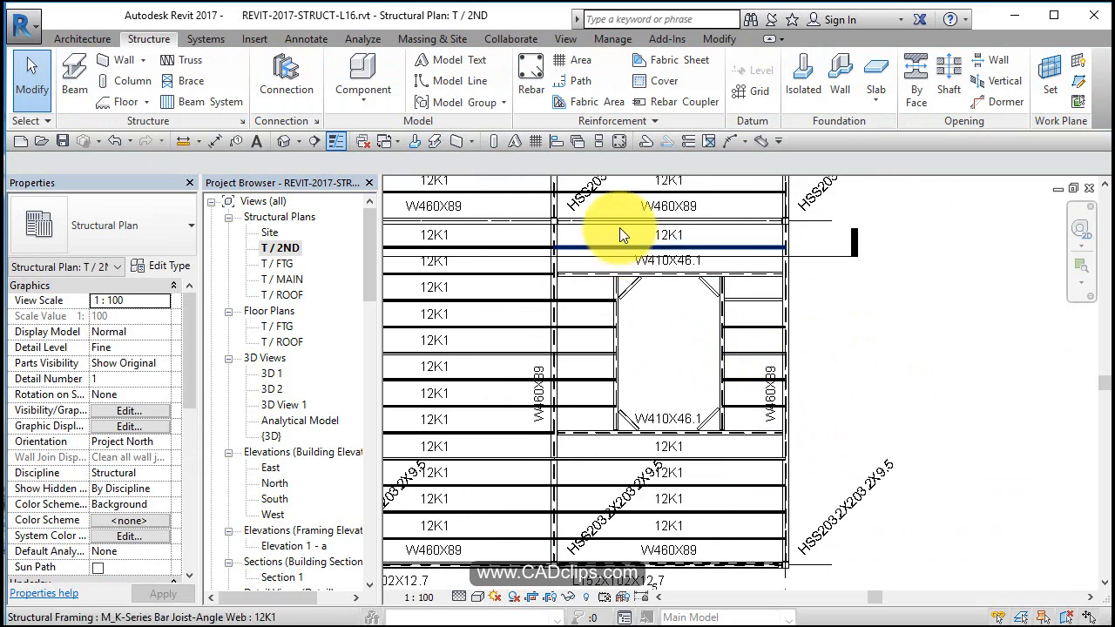
pyautogui.moveTo(656, 427)
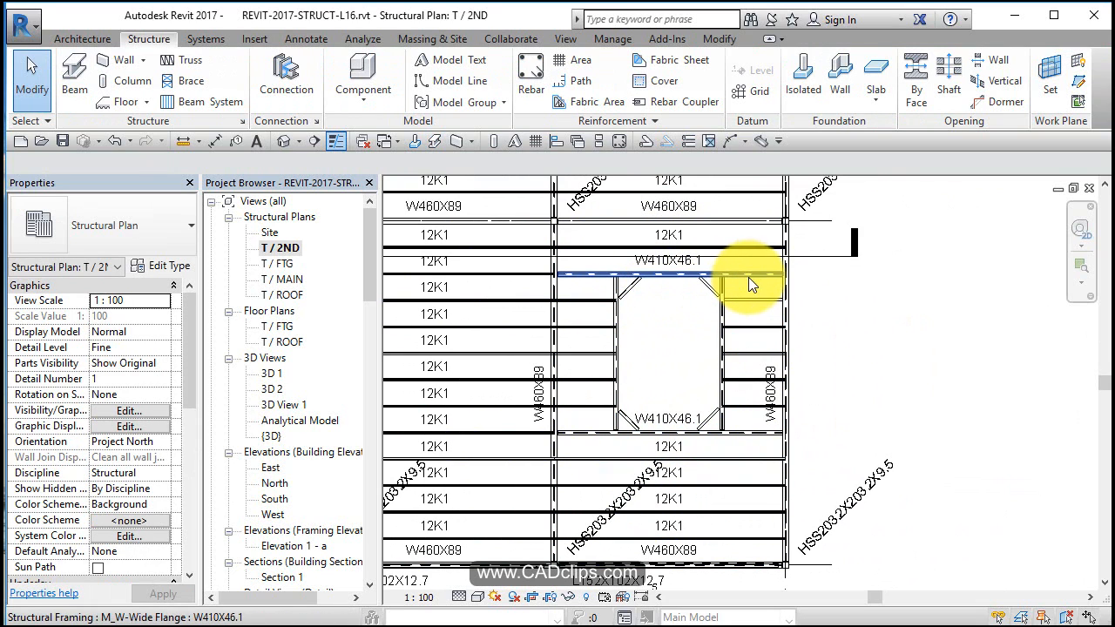
pyautogui.moveTo(787, 300)
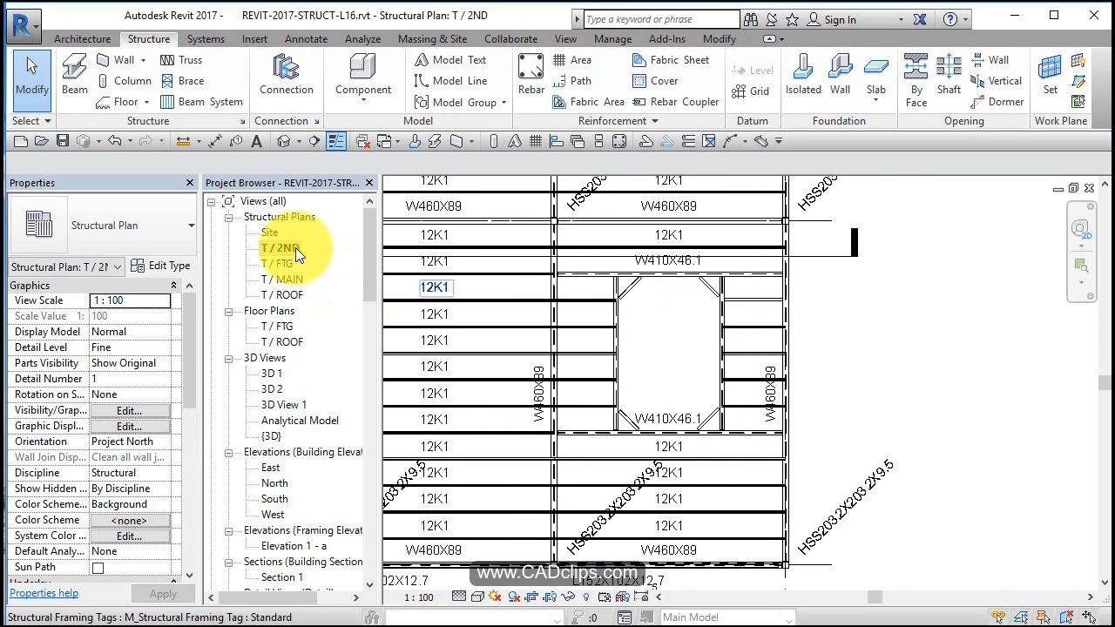
pyautogui.click(575, 288)
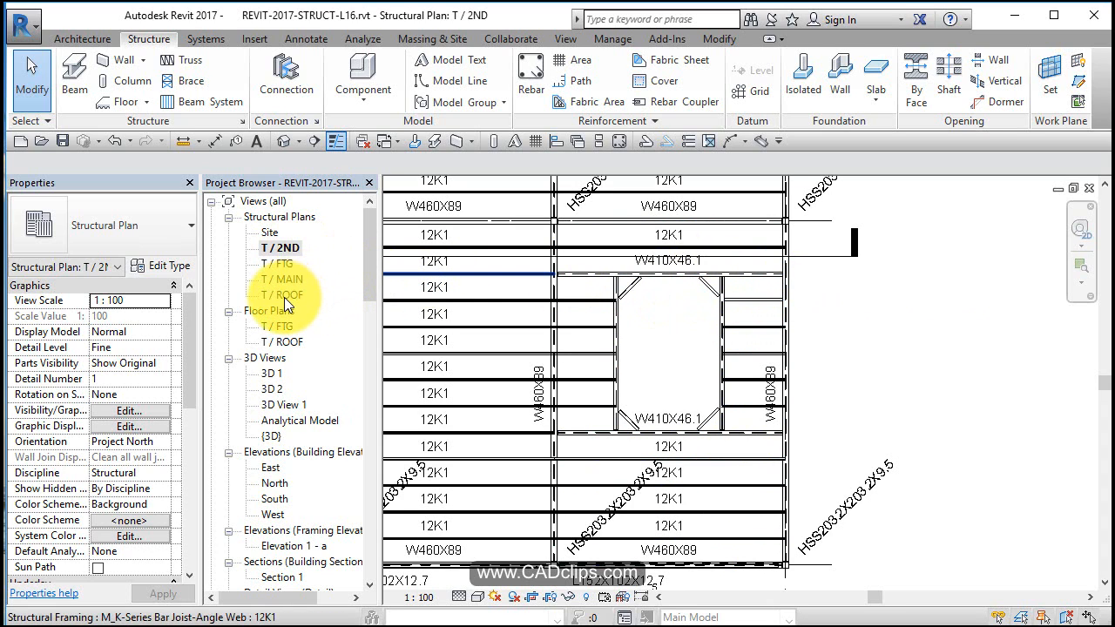
pyautogui.click(793, 327)
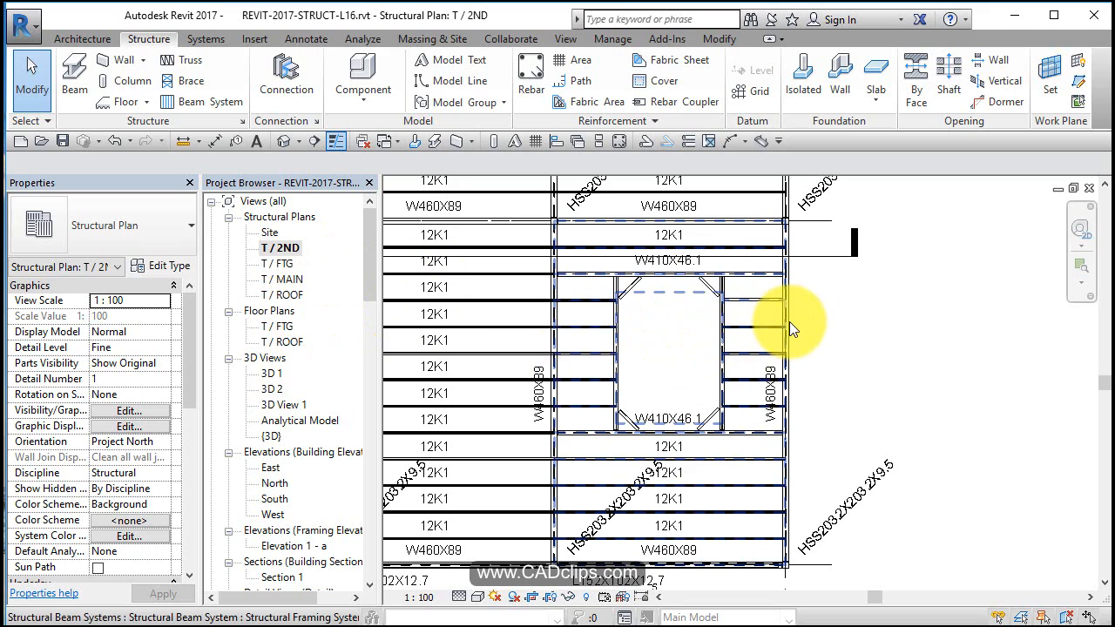
pyautogui.click(880, 359)
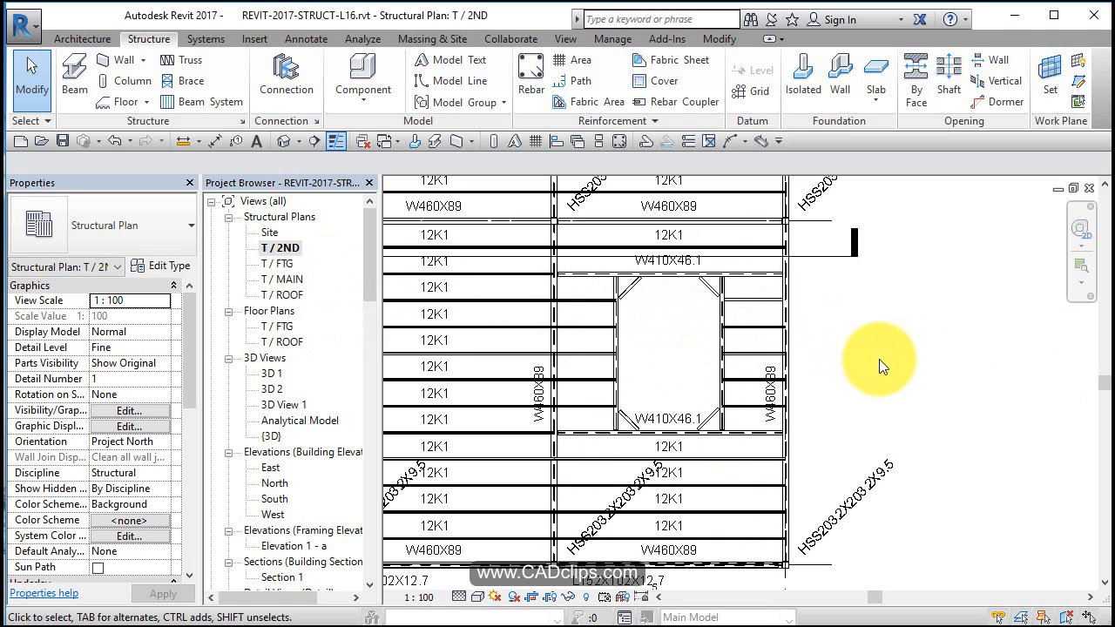
pyautogui.moveTo(571, 265)
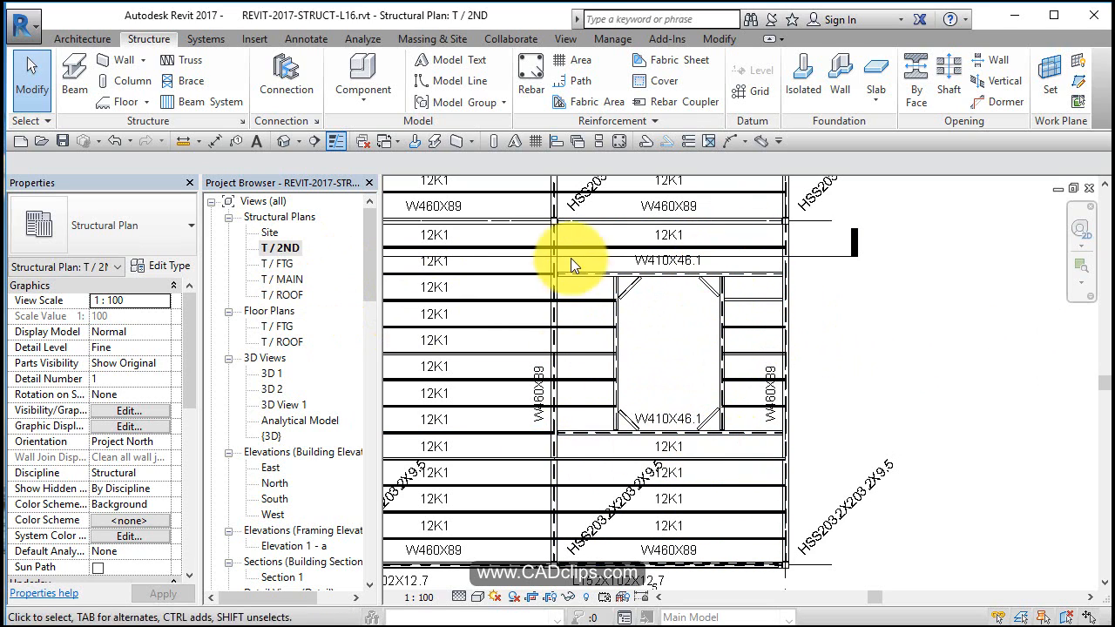
pyautogui.moveTo(627, 335)
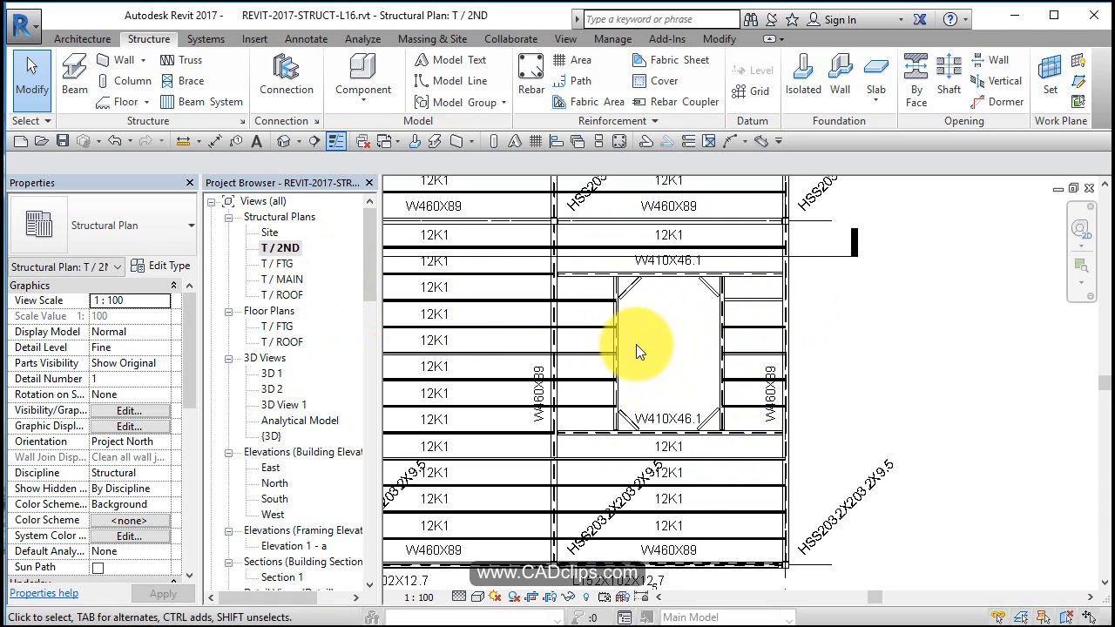
pyautogui.moveTo(627, 261)
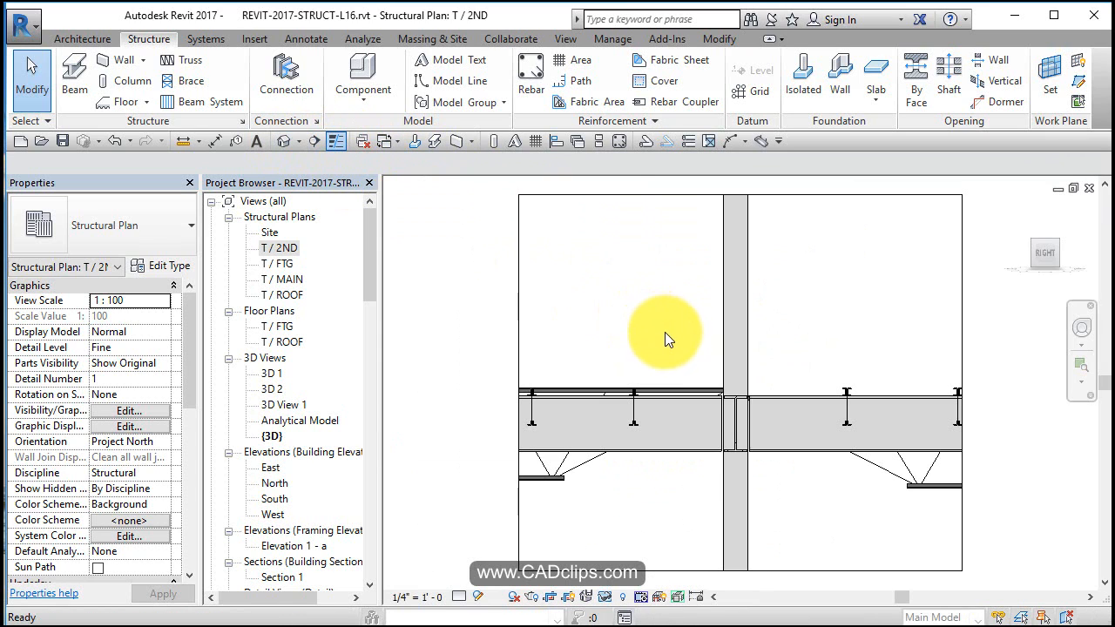
# Step: Open the {3D} view, duplicate it, and return to the original 3D view
pyautogui.doubleClick(273, 436)
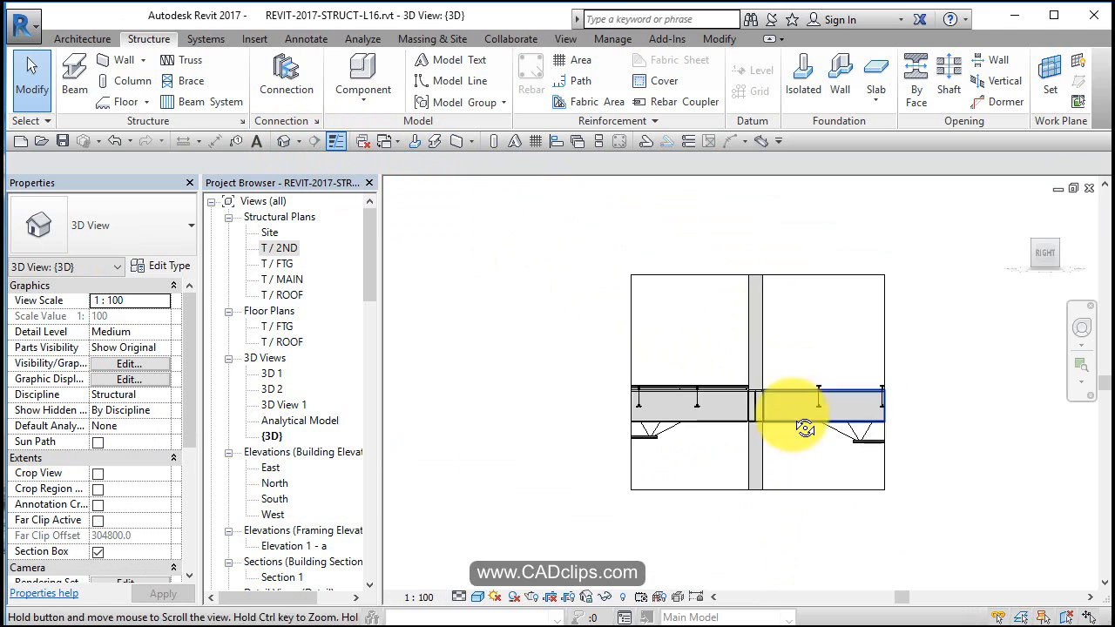
pyautogui.moveTo(801, 427); pyautogui.dragTo(418, 392)
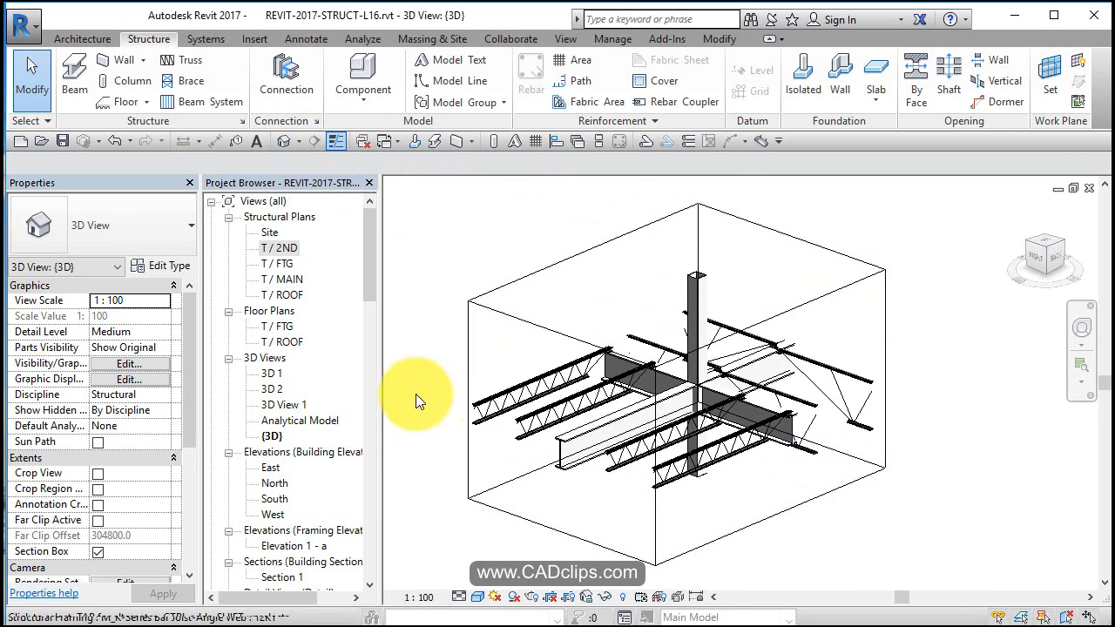
pyautogui.rightClick(272, 436)
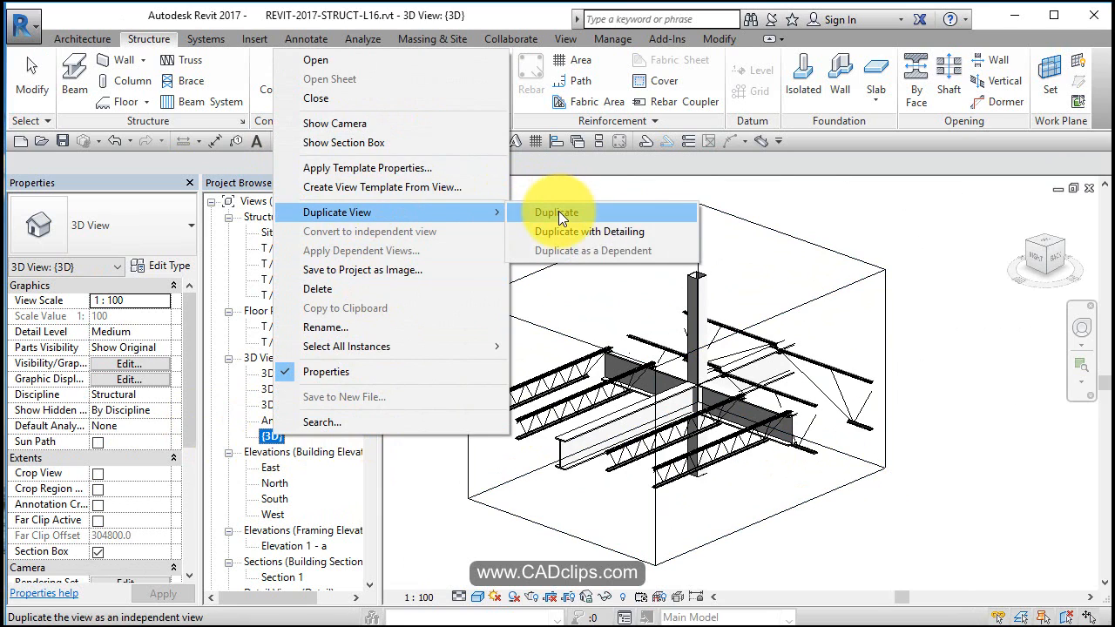
pyautogui.click(556, 213)
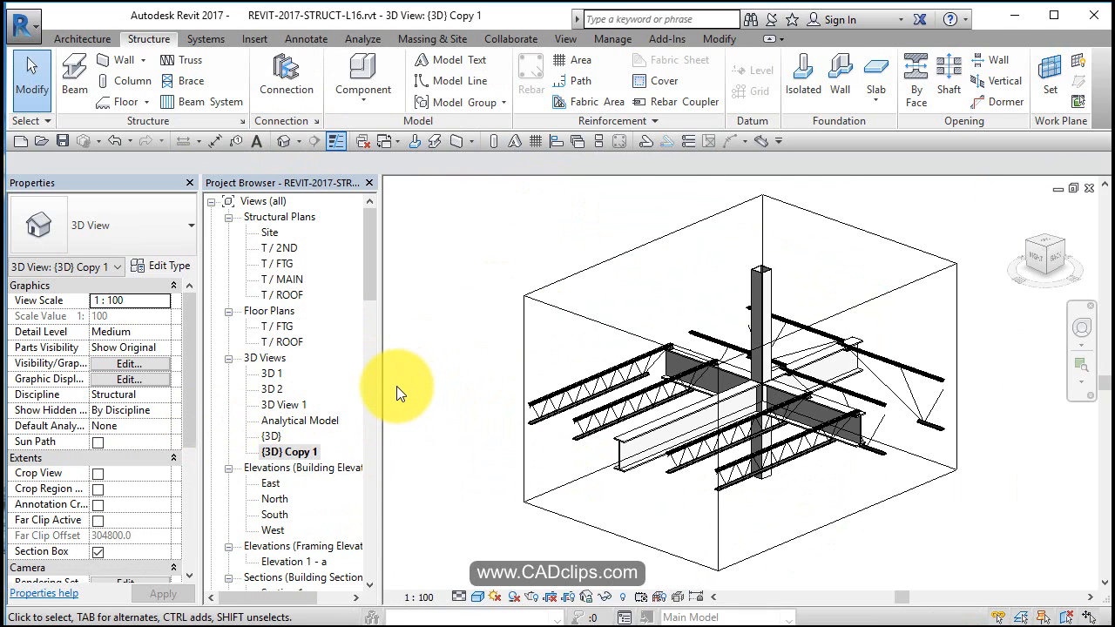
pyautogui.doubleClick(272, 435)
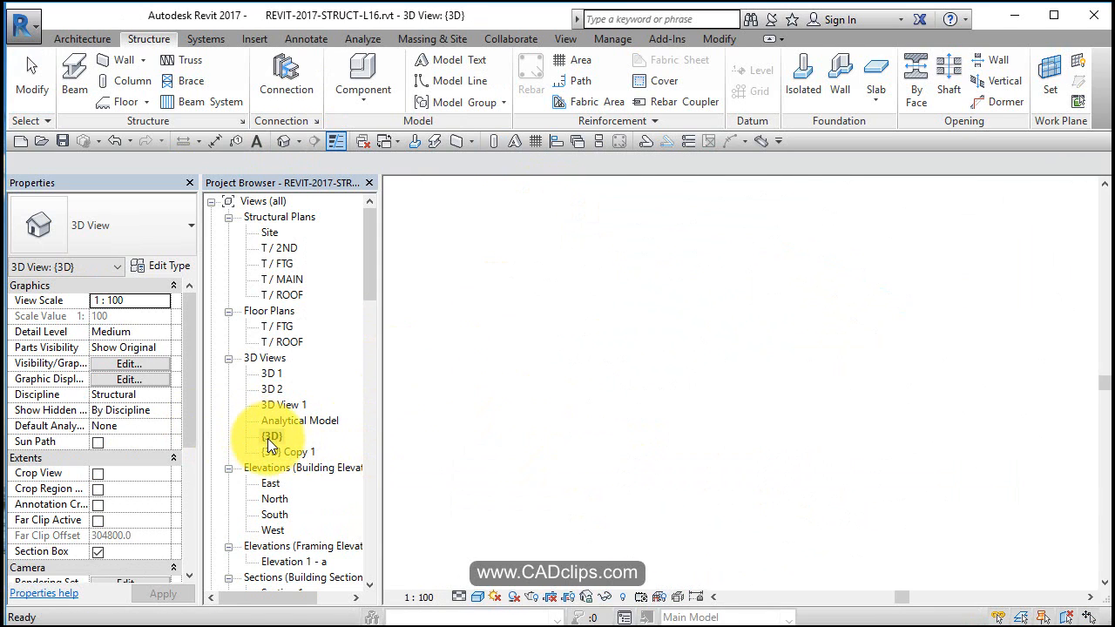
pyautogui.doubleClick(272, 435)
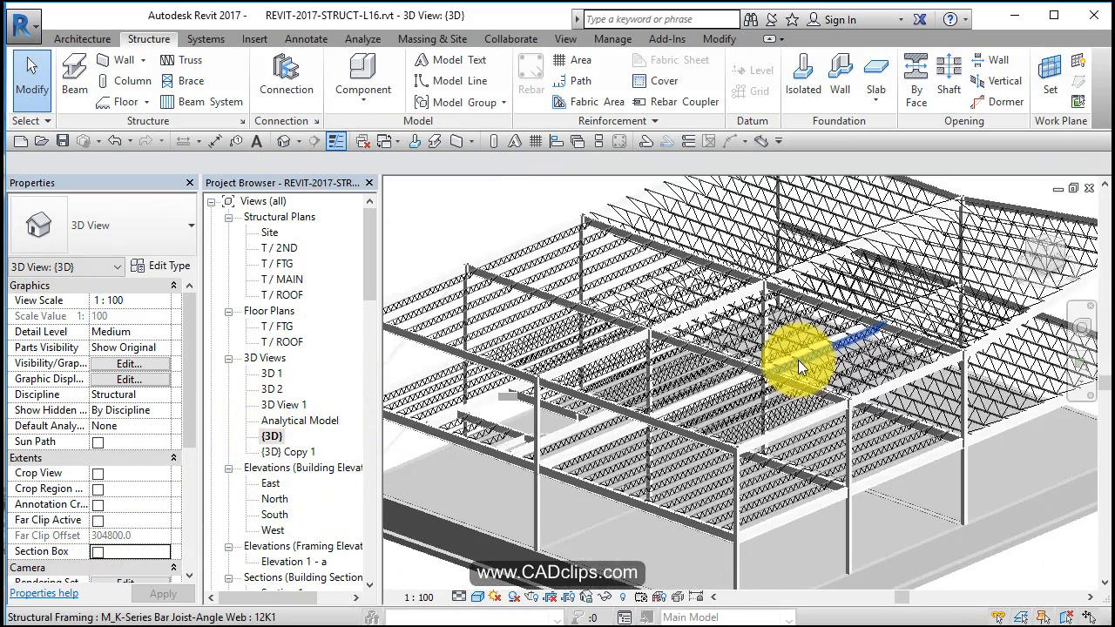
# Step: Orbit and zoom to view the framed second-floor opening from above
pyautogui.moveTo(801, 366); pyautogui.dragTo(822, 462)
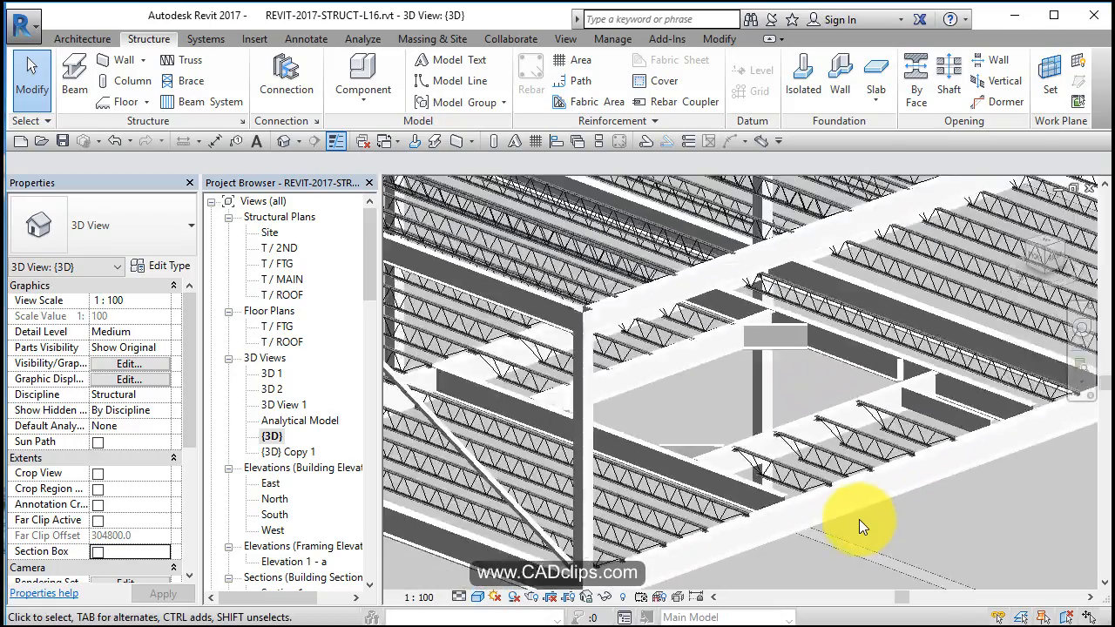
pyautogui.moveTo(862, 522); pyautogui.dragTo(826, 420)
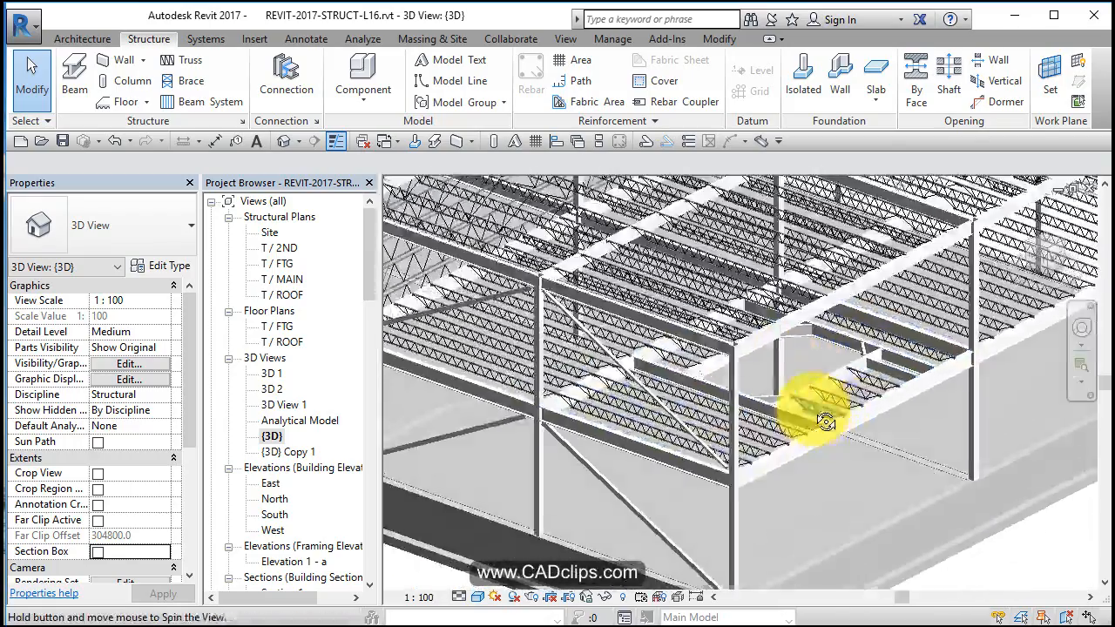
pyautogui.moveTo(822, 418); pyautogui.dragTo(749, 348)
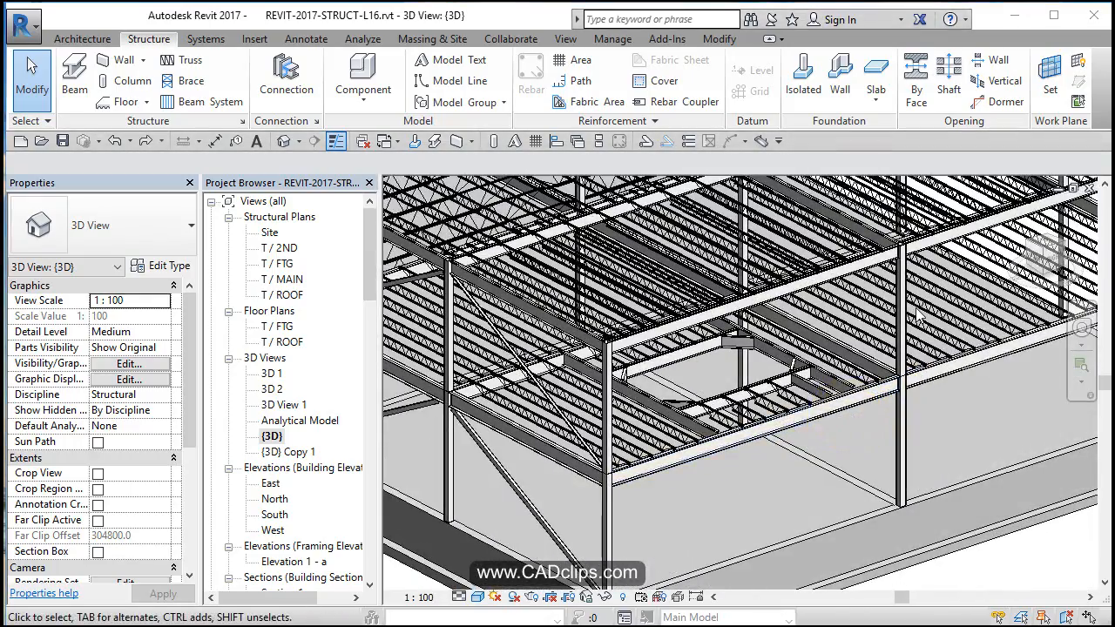
pyautogui.moveTo(822, 414)
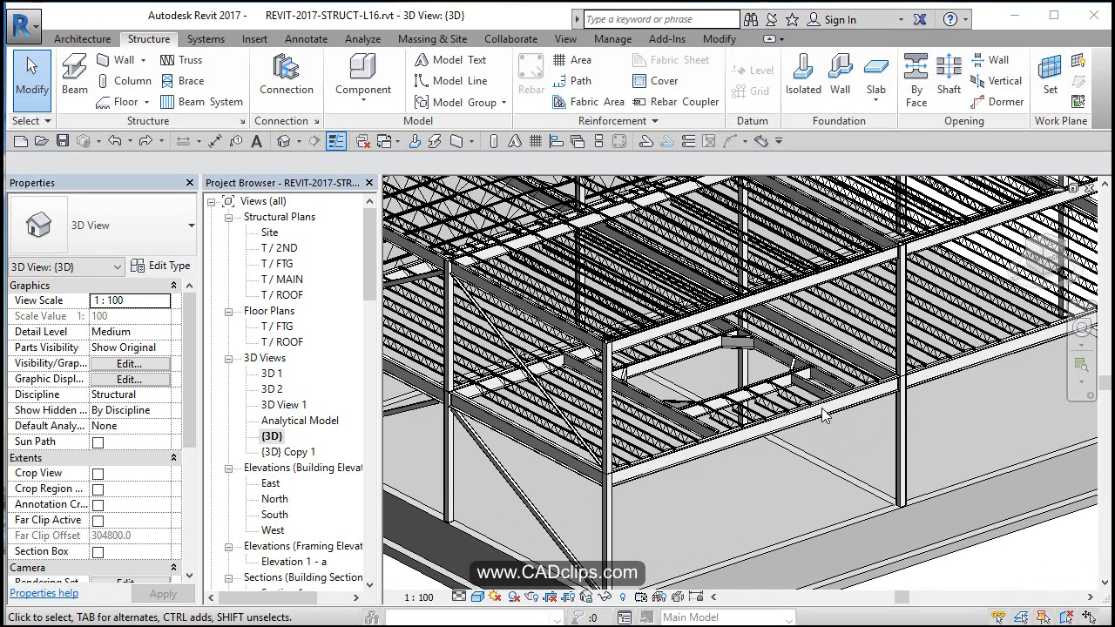
pyautogui.moveTo(808, 388)
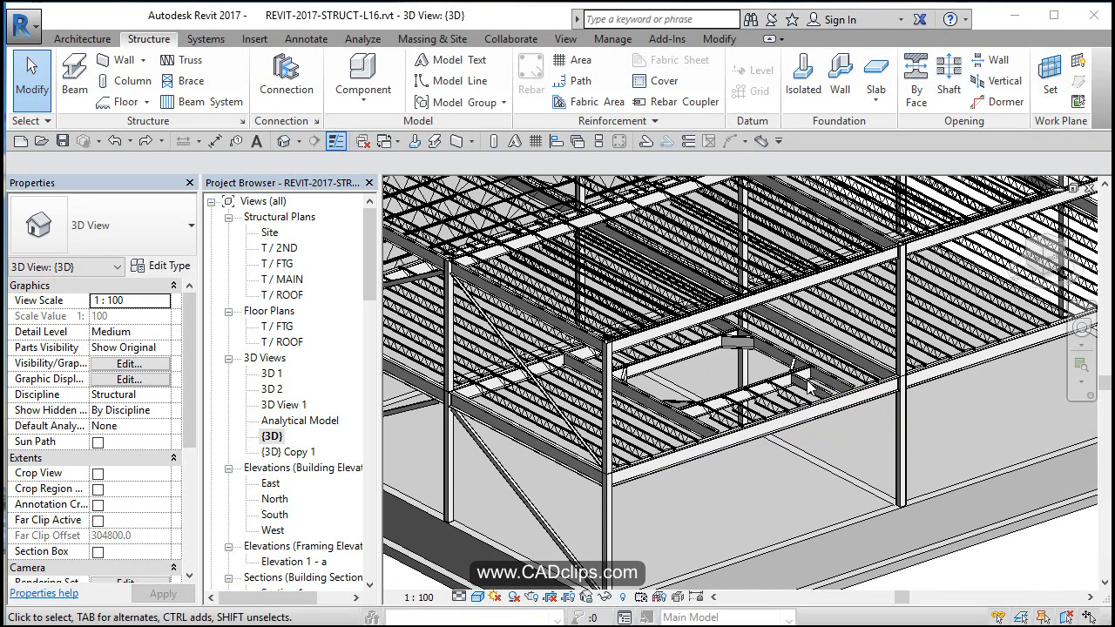
pyautogui.moveTo(292, 453)
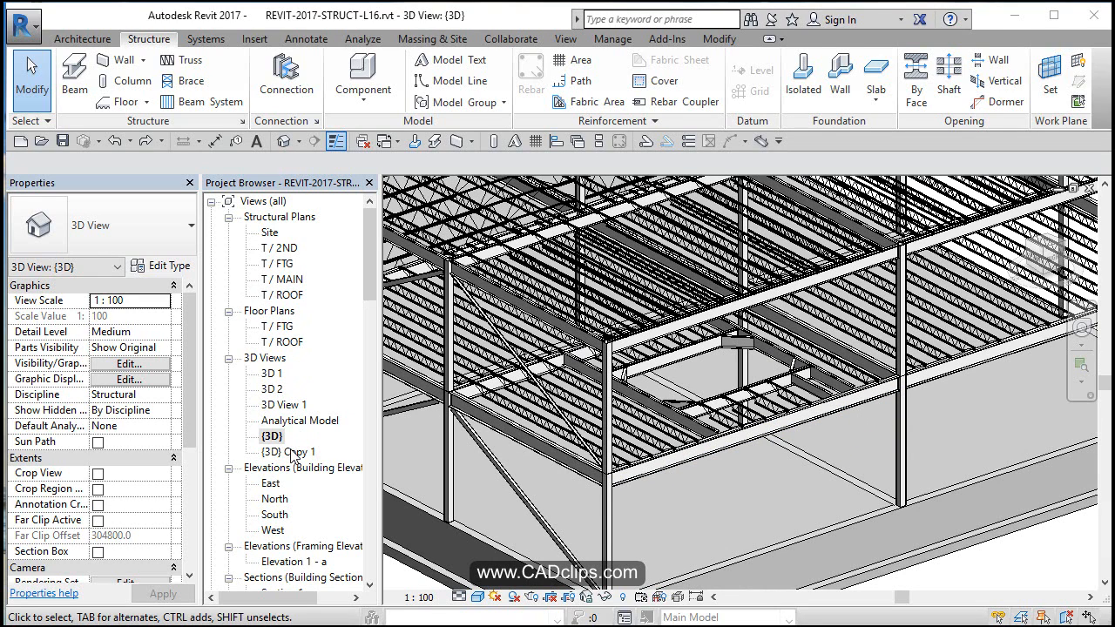
pyautogui.moveTo(293, 250)
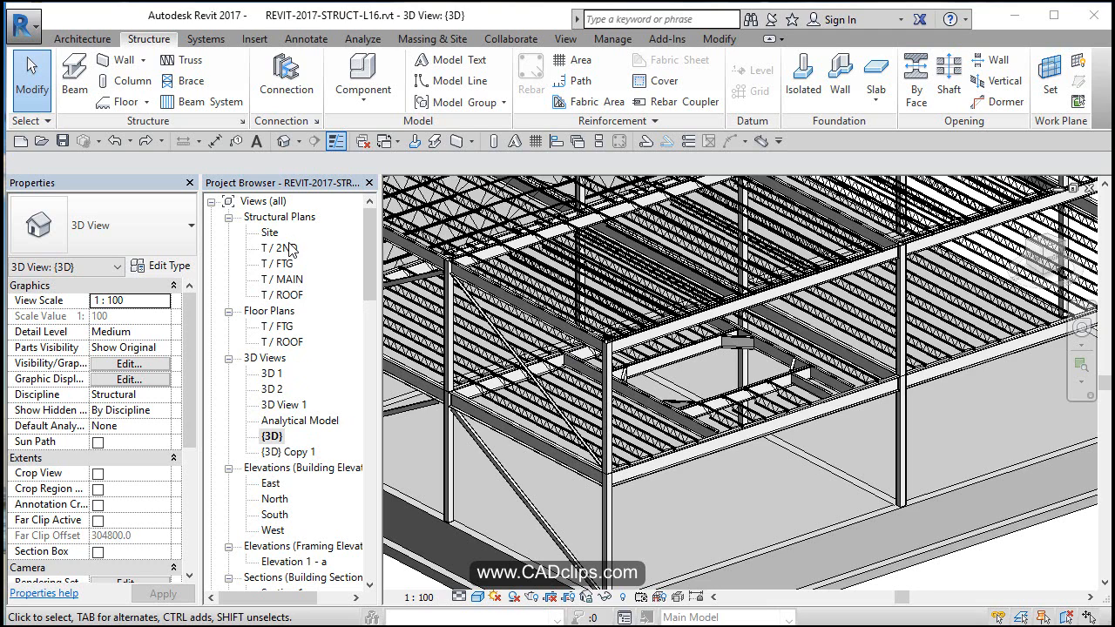
pyautogui.doubleClick(279, 247)
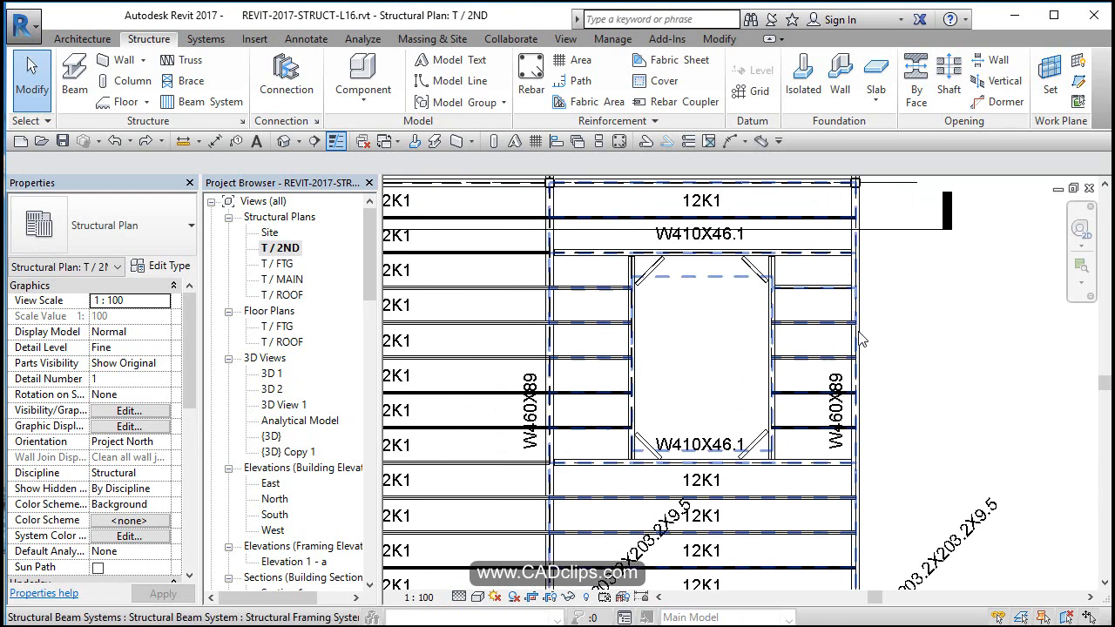
pyautogui.moveTo(683, 277)
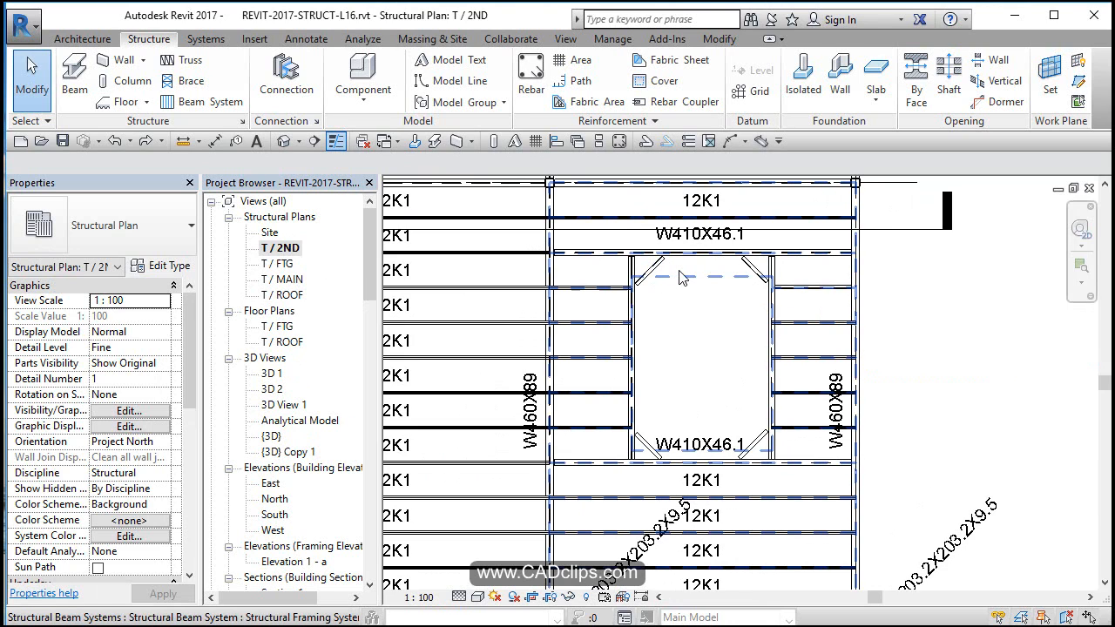
pyautogui.moveTo(681, 277)
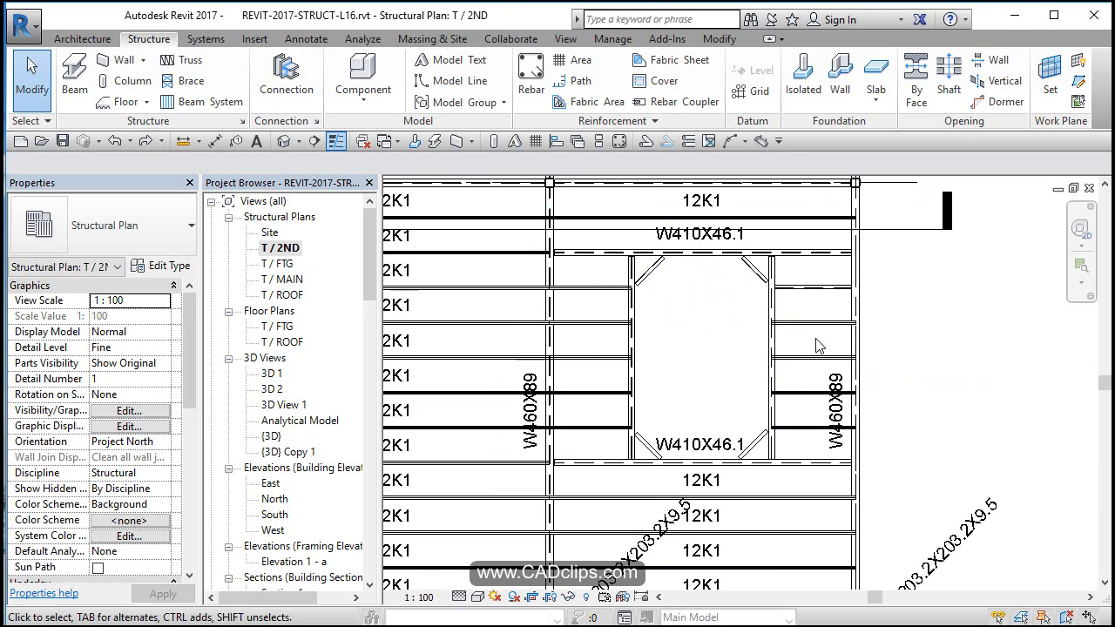
pyautogui.click(397, 203)
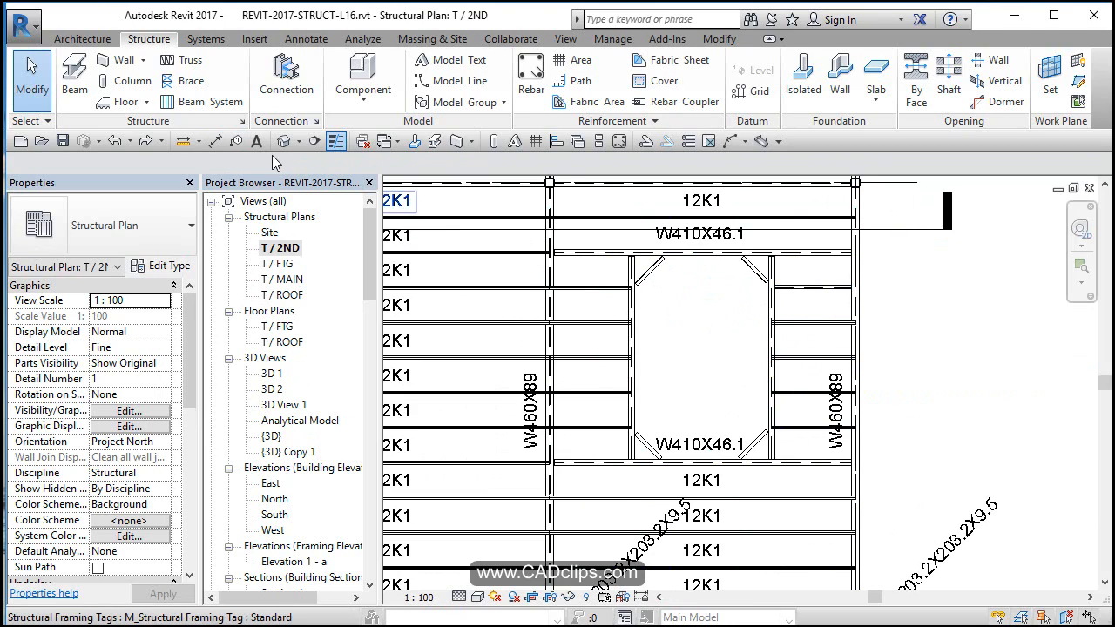
pyautogui.doubleClick(272, 436)
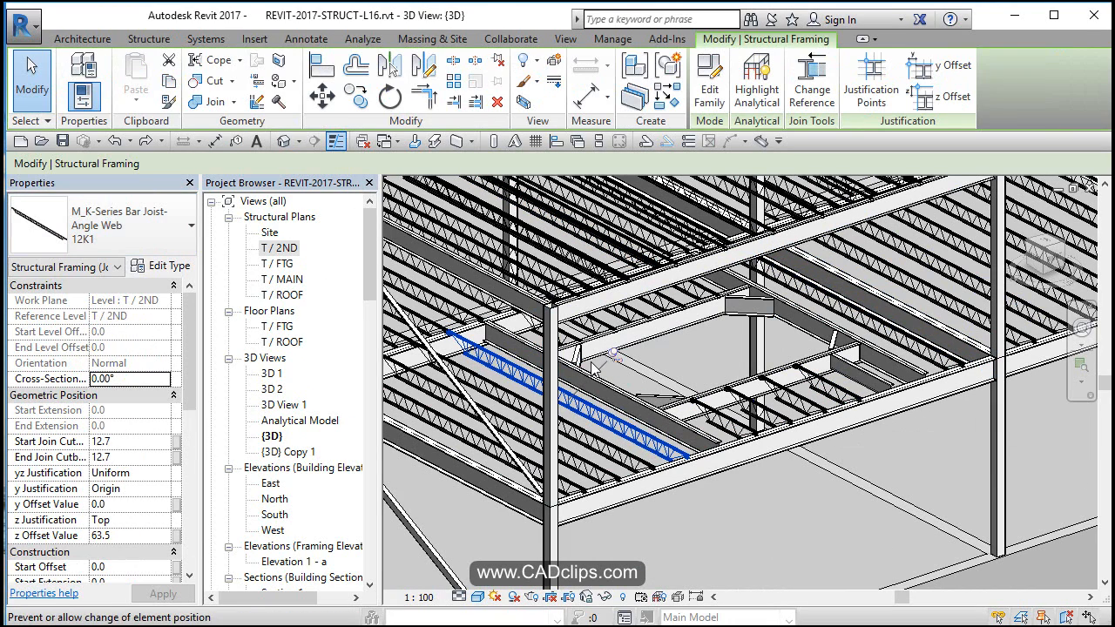
pyautogui.click(201, 232)
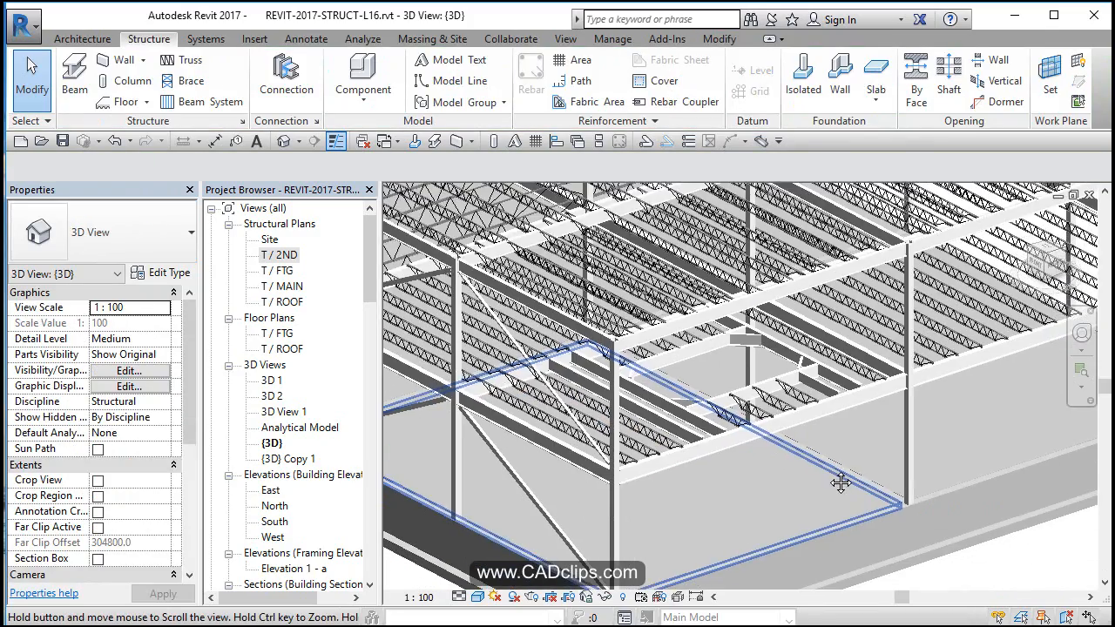
pyautogui.moveTo(840, 484); pyautogui.dragTo(898, 418)
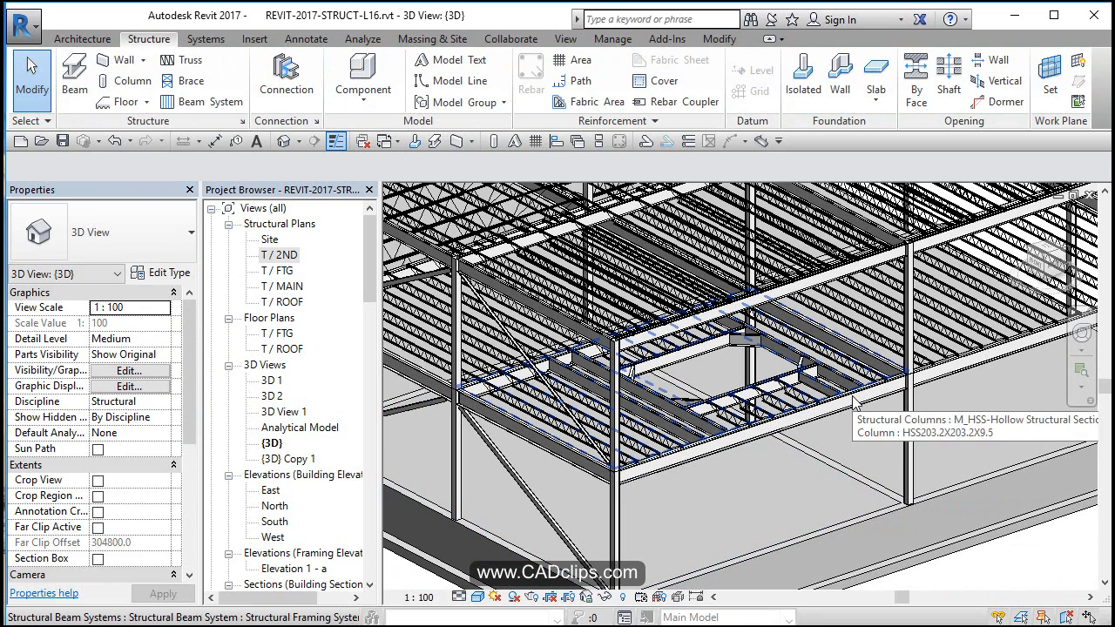
pyautogui.click(636, 334)
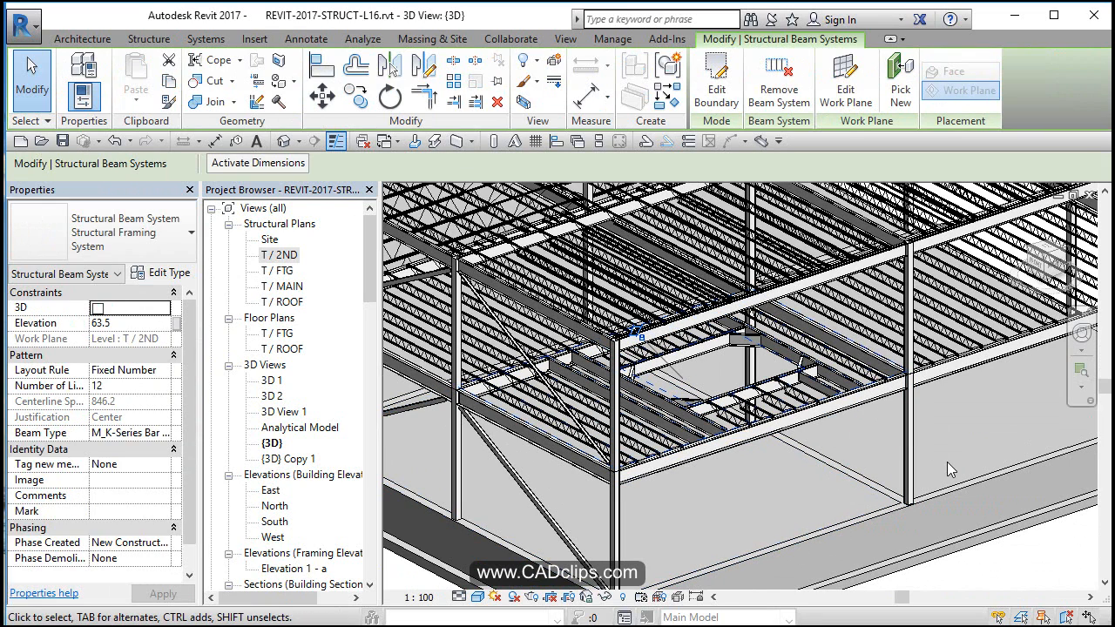
pyautogui.click(715, 79)
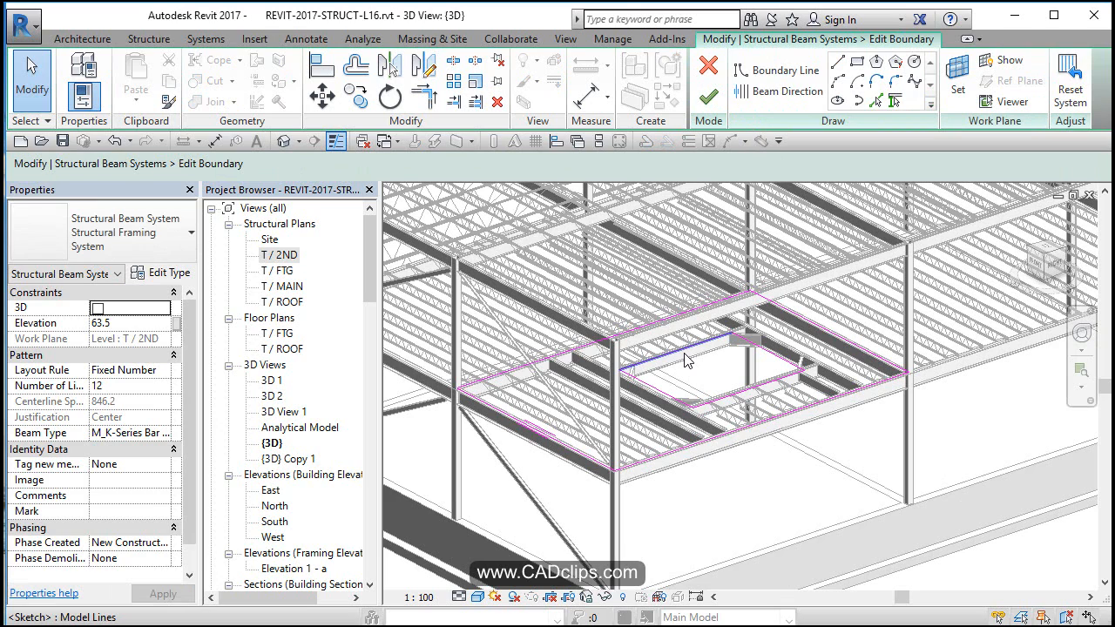
pyautogui.click(688, 361)
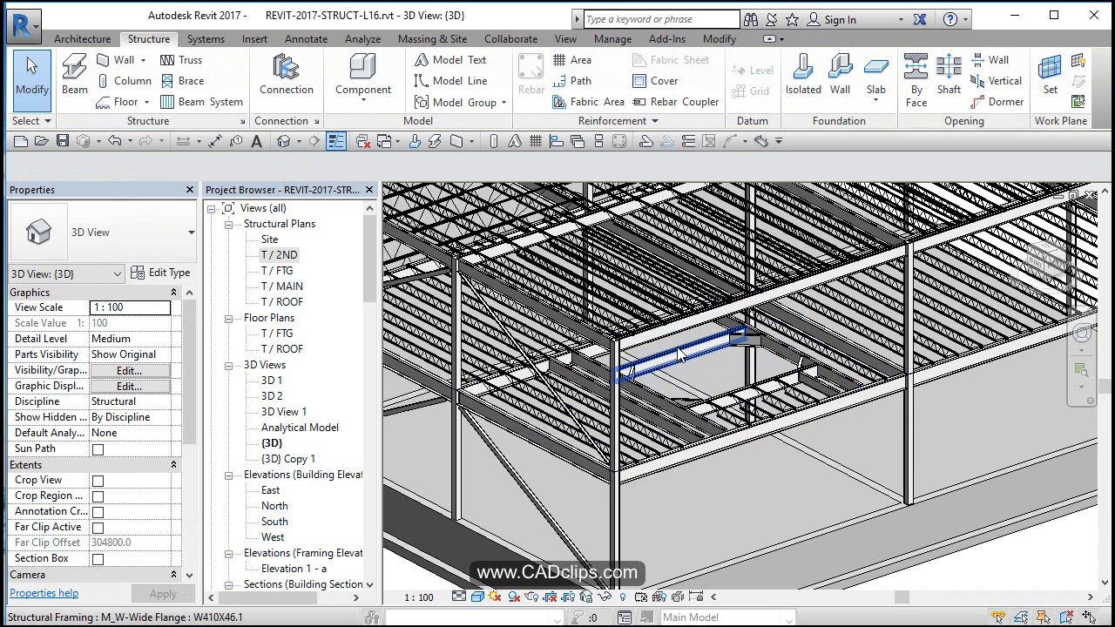
pyautogui.moveTo(683, 356)
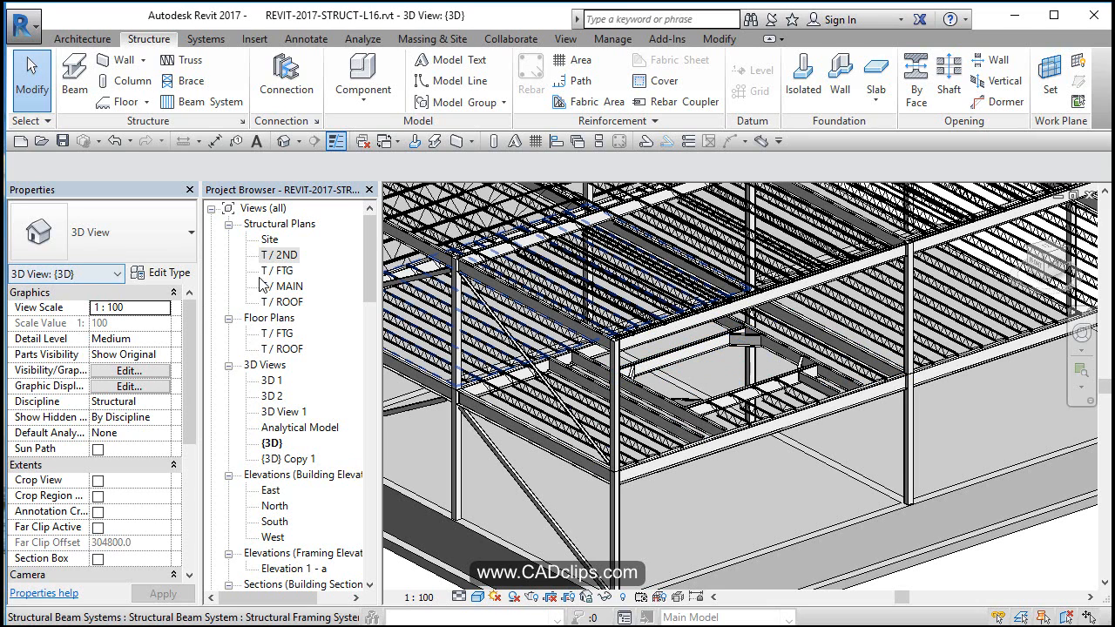
pyautogui.doubleClick(282, 263)
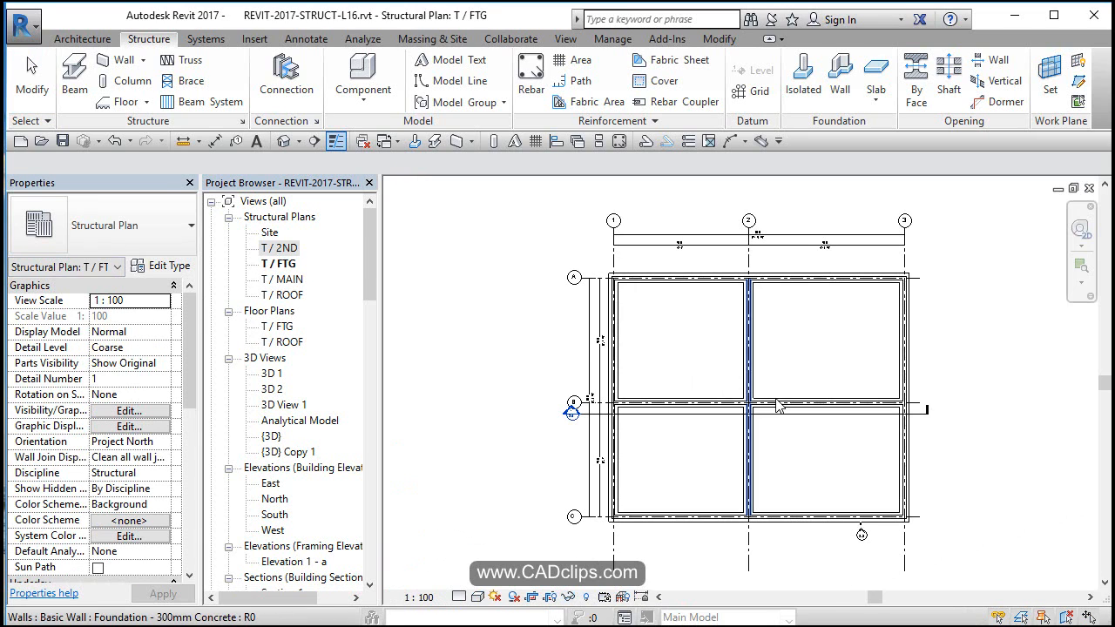
pyautogui.click(278, 247)
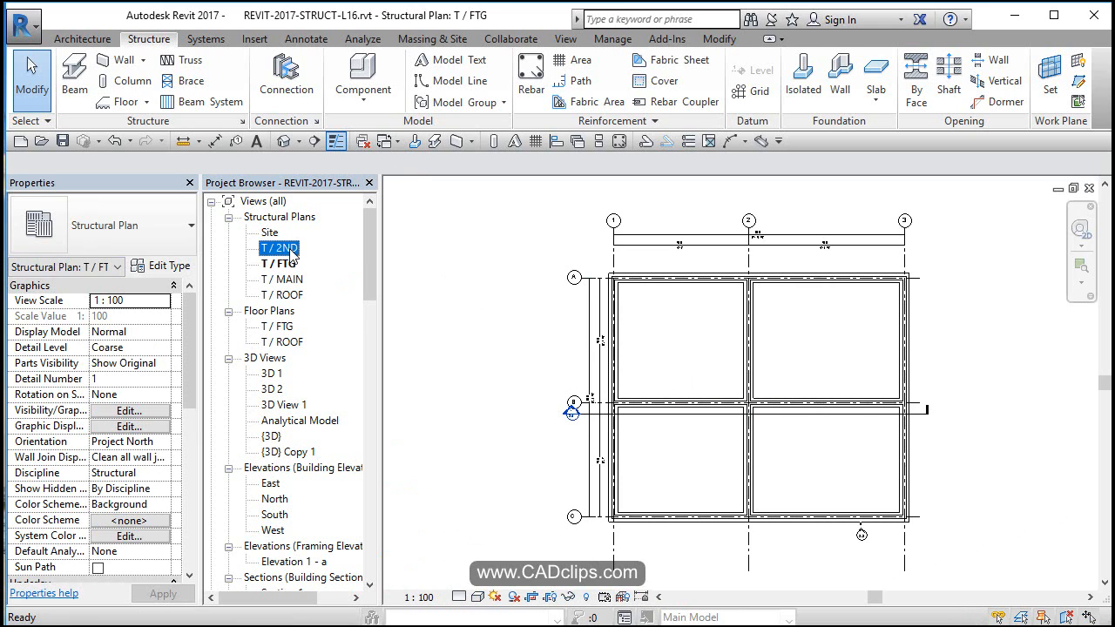
pyautogui.doubleClick(279, 247)
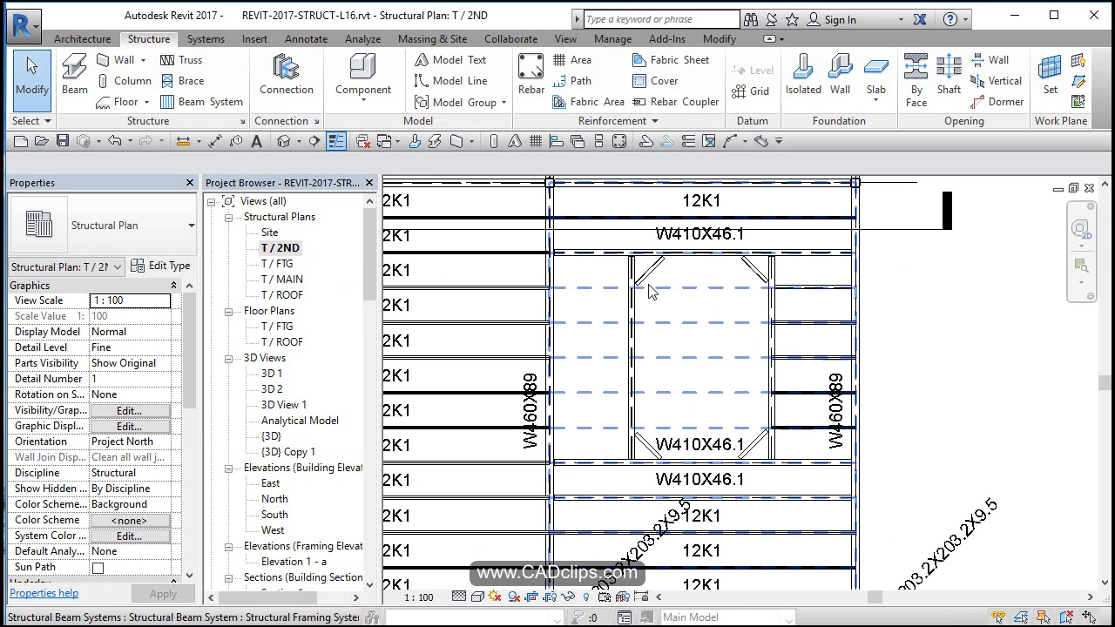
pyautogui.click(636, 271)
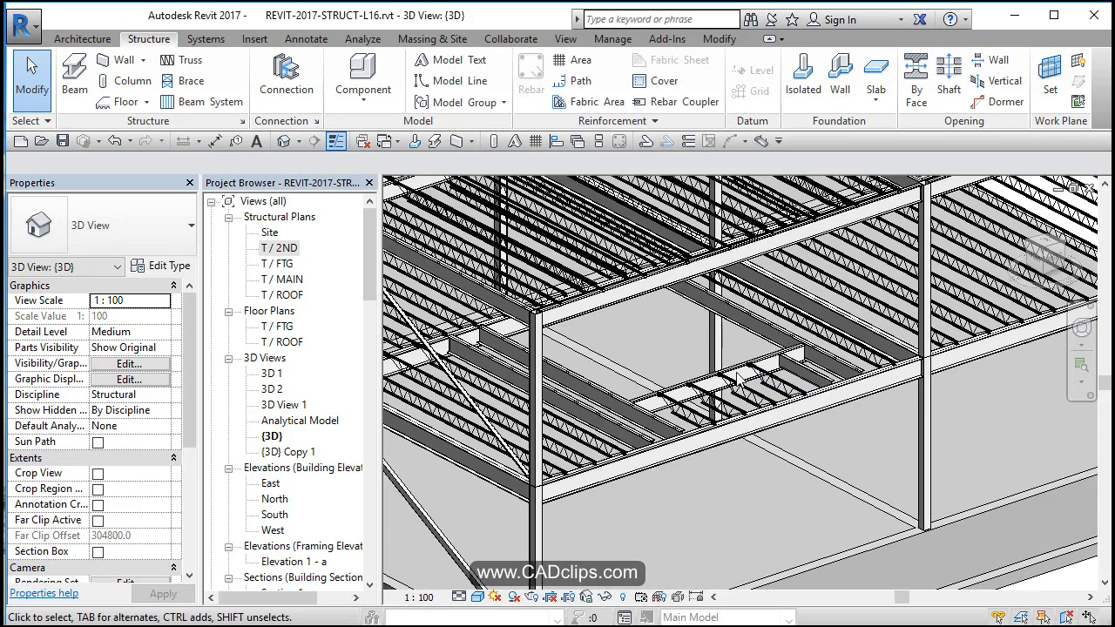
pyautogui.click(741, 375)
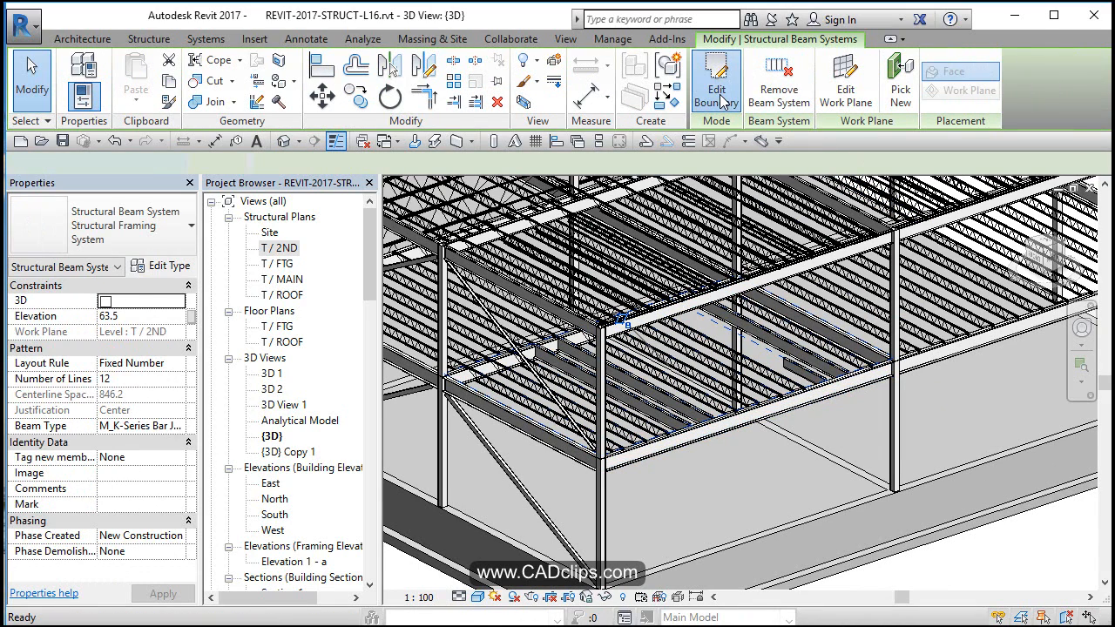
# Step: Edit the beam system boundary, Reset System, and finish edit mode
pyautogui.click(716, 78)
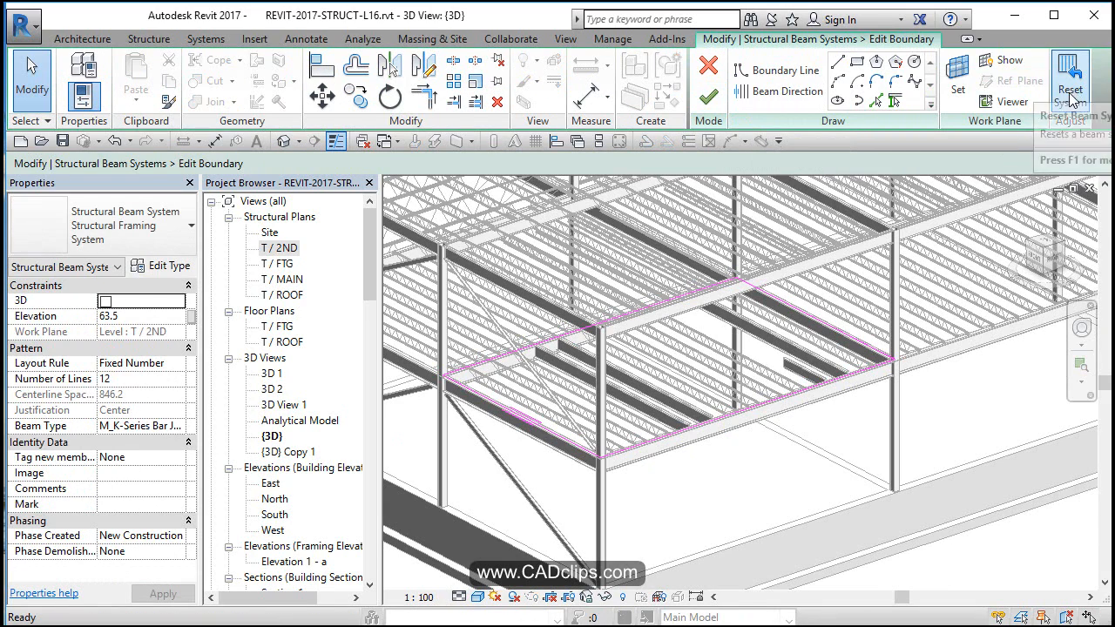
pyautogui.moveTo(810, 387)
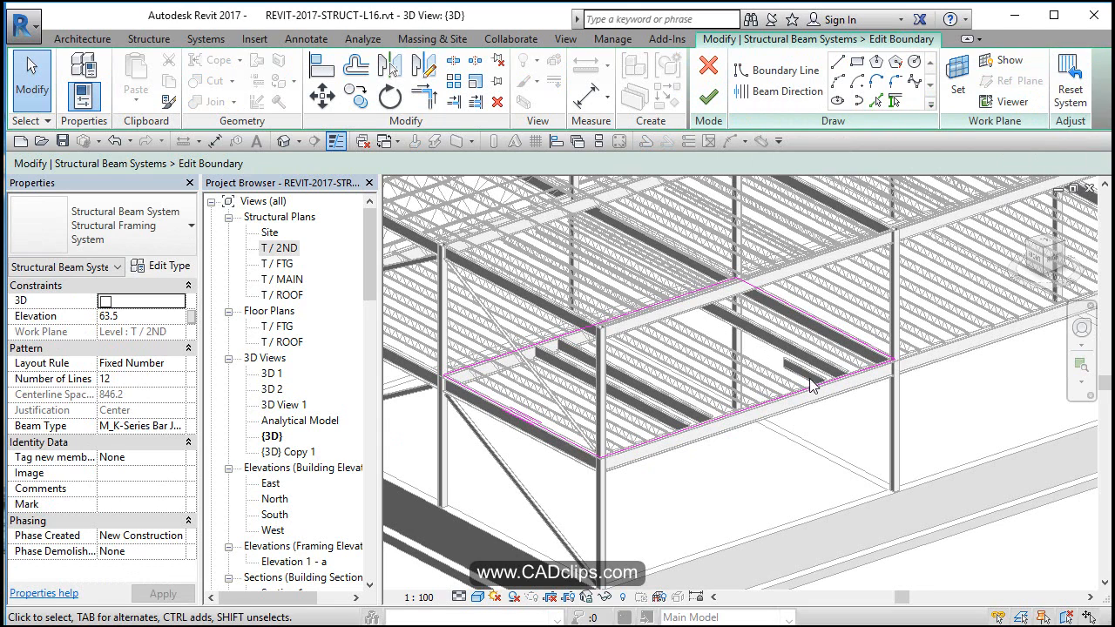
pyautogui.moveTo(695, 418)
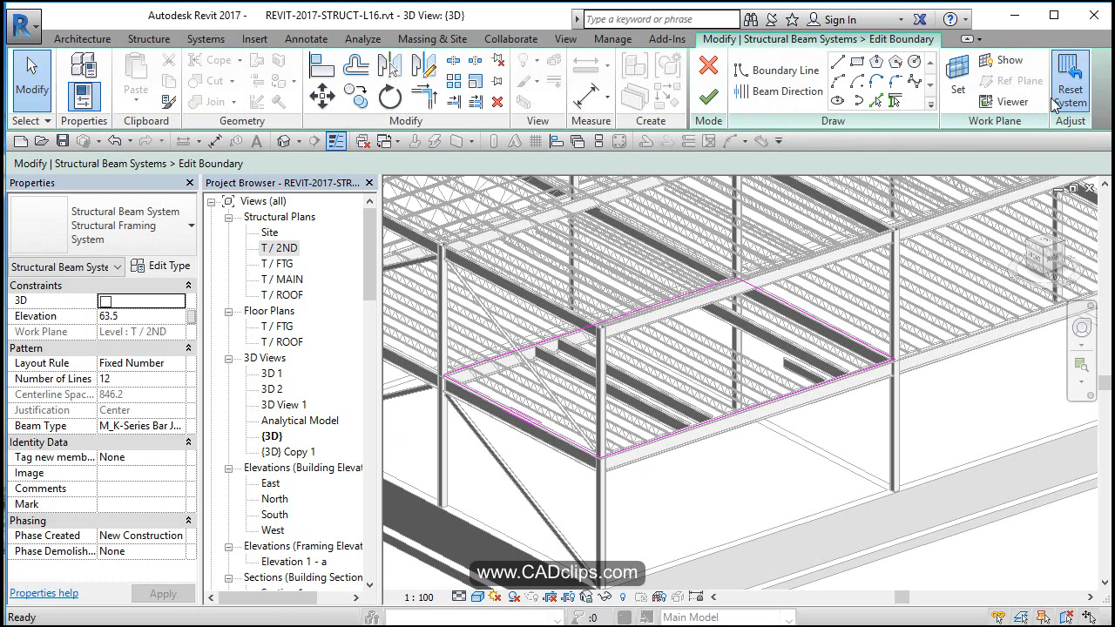
pyautogui.moveTo(820, 366)
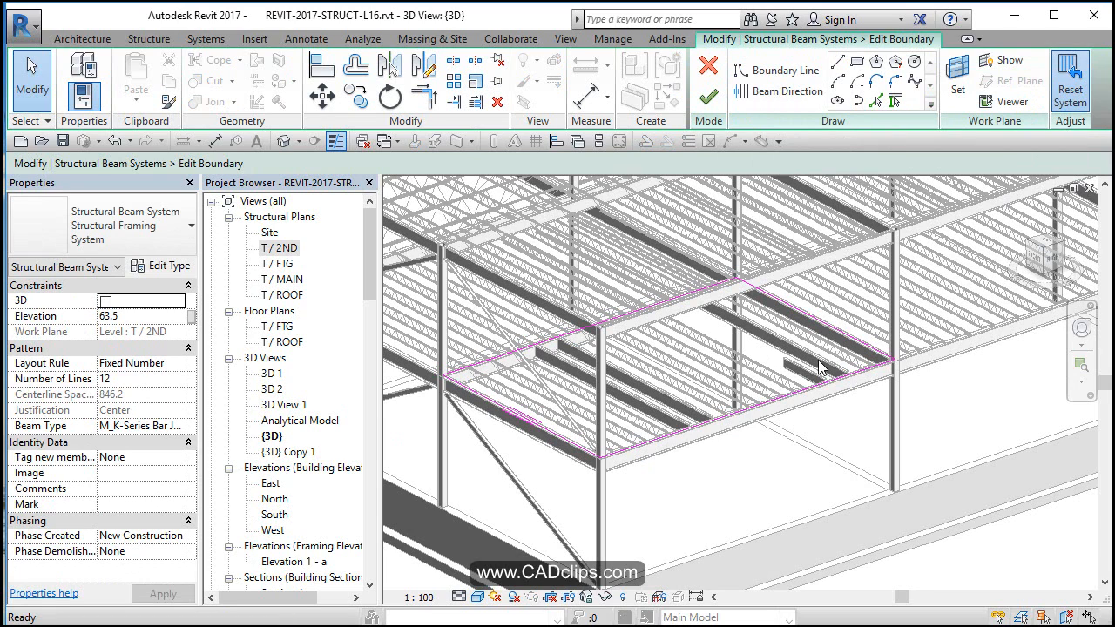
pyautogui.click(811, 374)
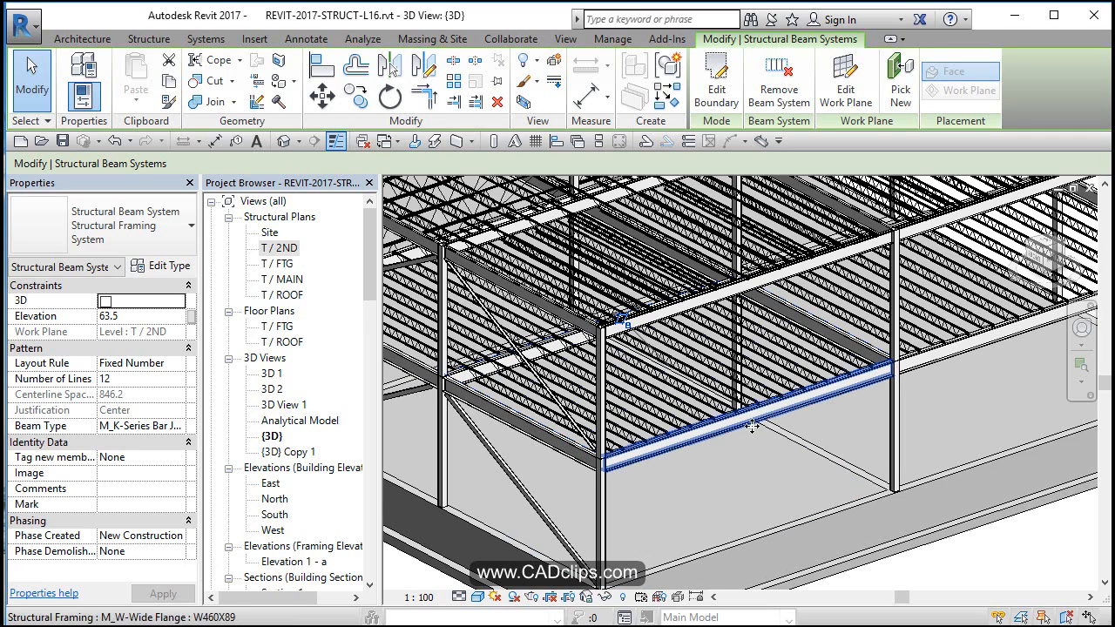
# Step: Undo the Reset System and orbit to check the restored framed opening
pyautogui.click(723, 397)
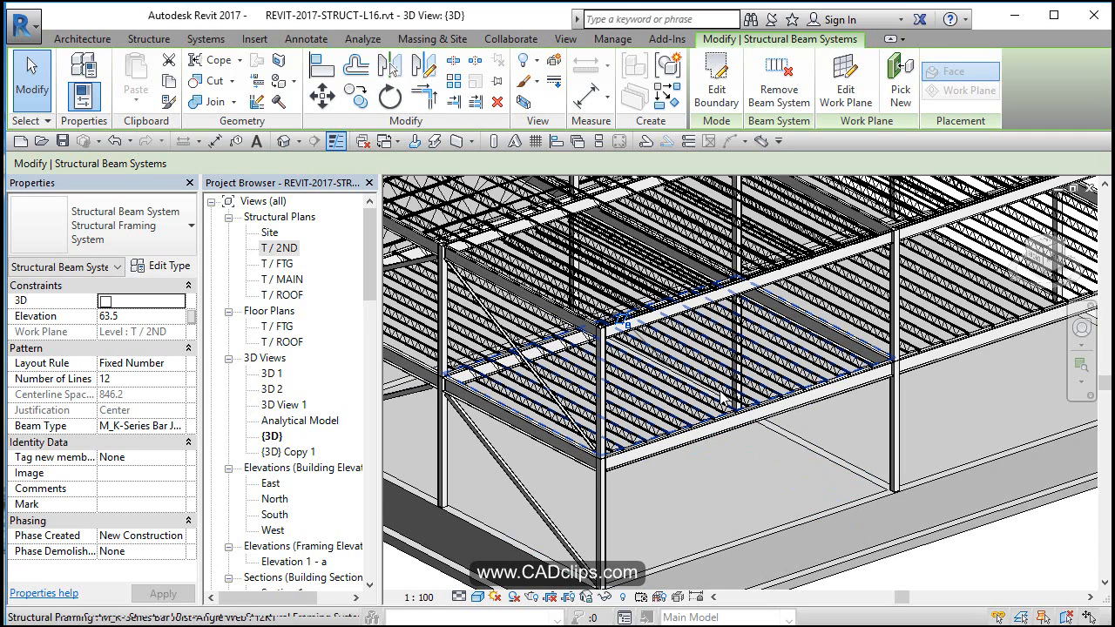
pyautogui.moveTo(723, 398)
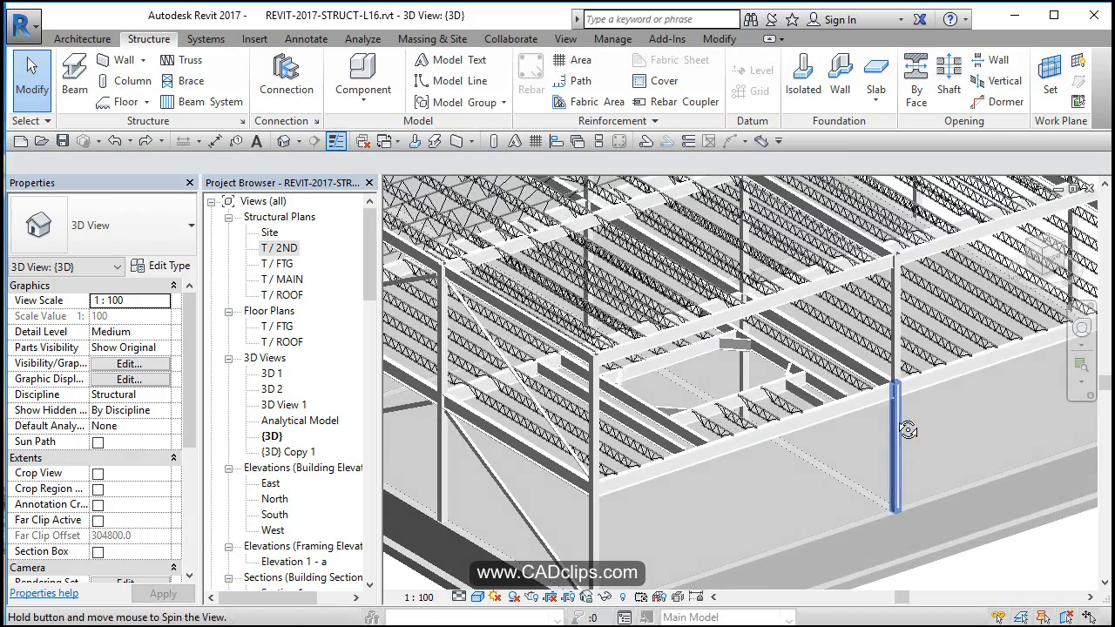
pyautogui.moveTo(909, 428); pyautogui.dragTo(986, 400)
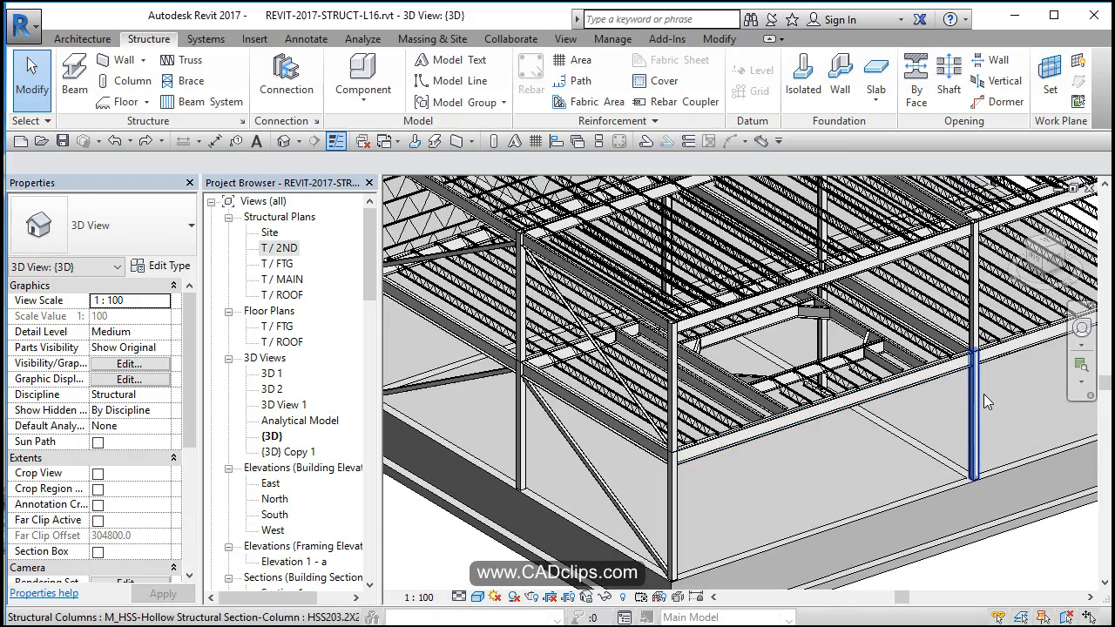
pyautogui.moveTo(984, 401)
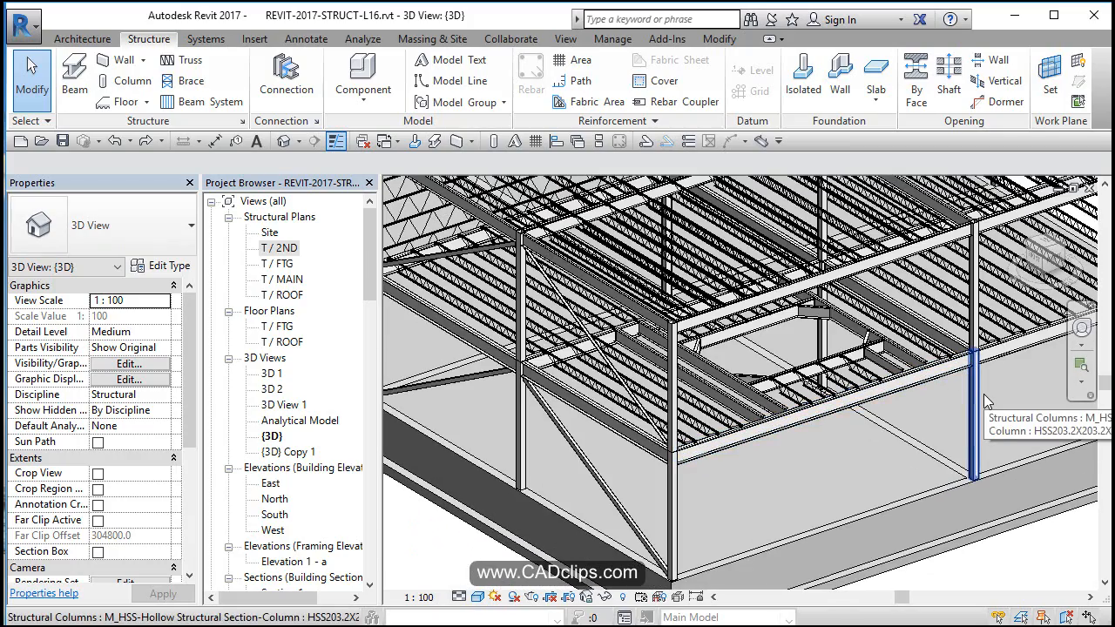